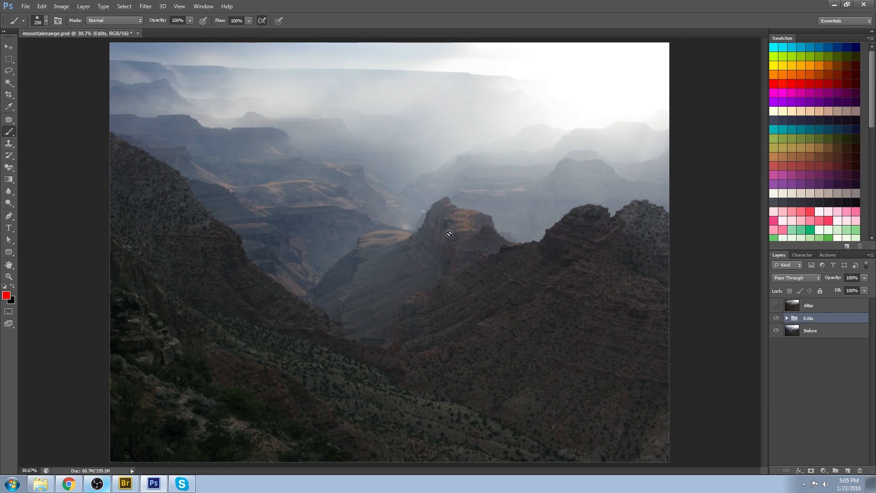
{"action": "mouse_move", "coordinate": [492, 246]}
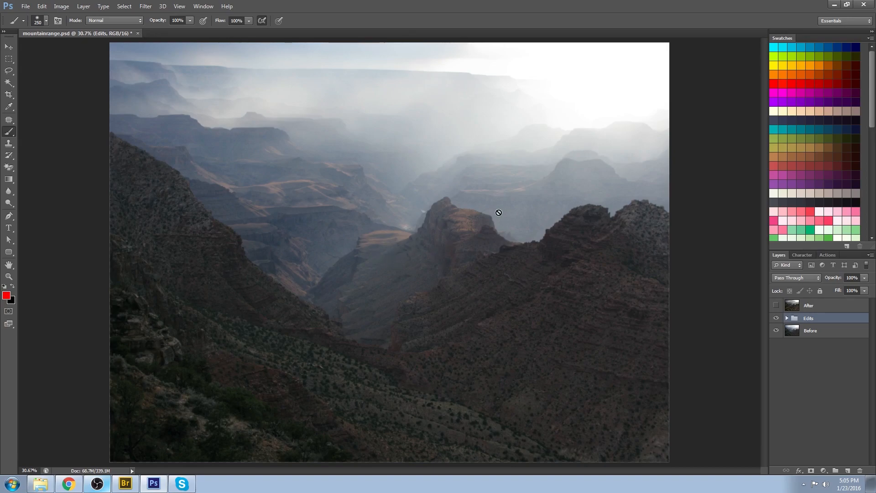
{"action": "mouse_move", "coordinate": [410, 175]}
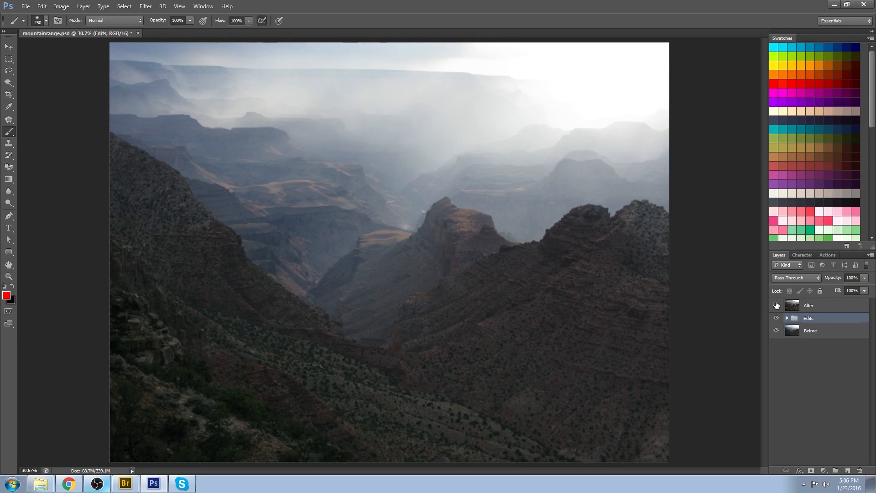
Make the After layer visible to show the edited canyon over the original
{"action": "left_click", "coordinate": [776, 305]}
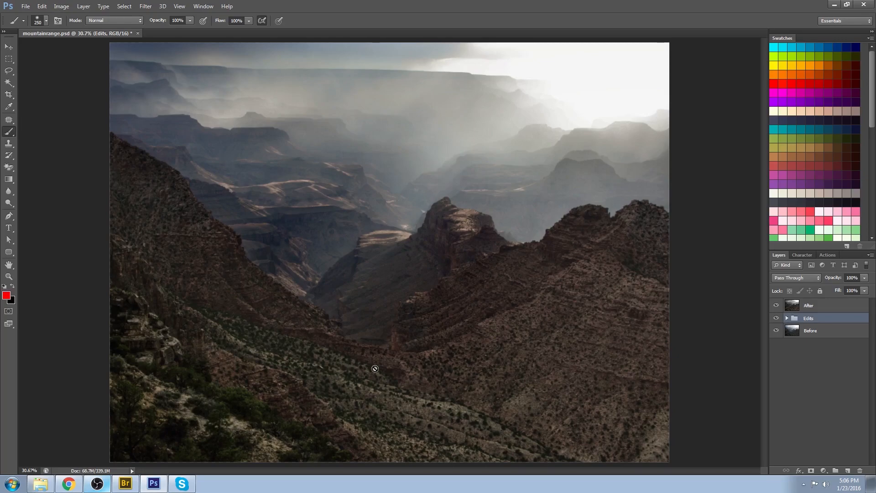
{"action": "mouse_move", "coordinate": [401, 362]}
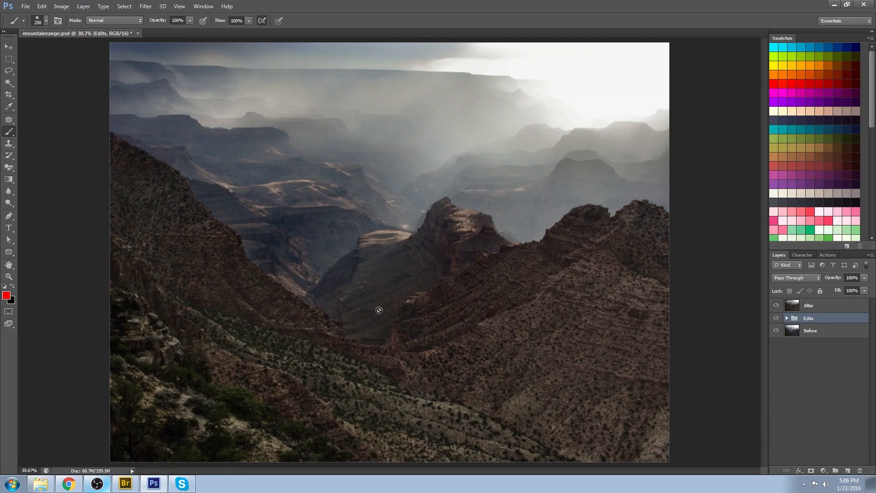
{"action": "mouse_move", "coordinate": [188, 108]}
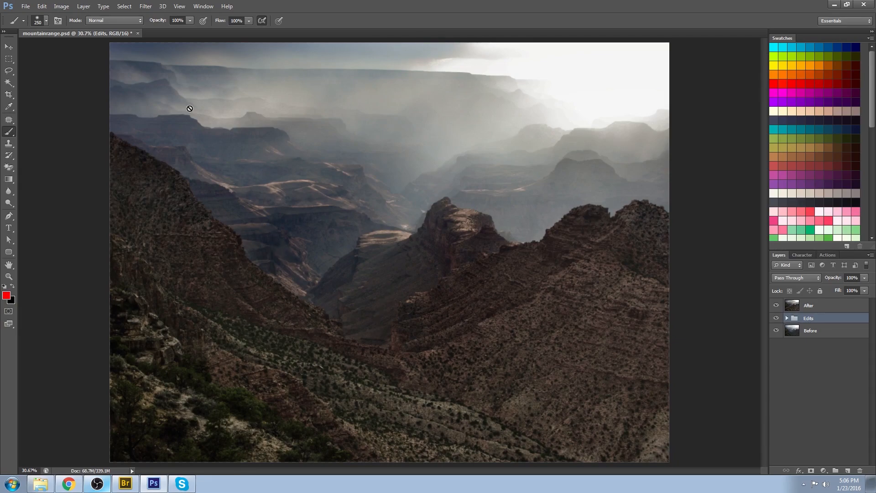
{"action": "mouse_move", "coordinate": [320, 152]}
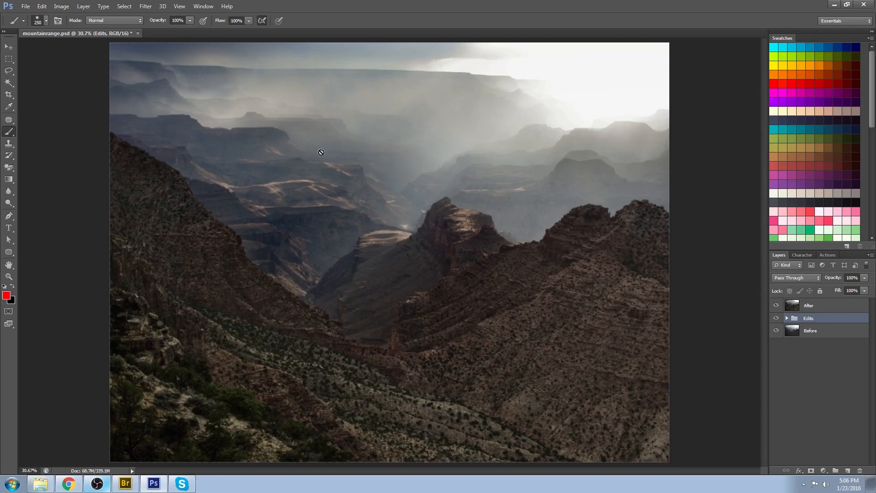
{"action": "mouse_move", "coordinate": [378, 183]}
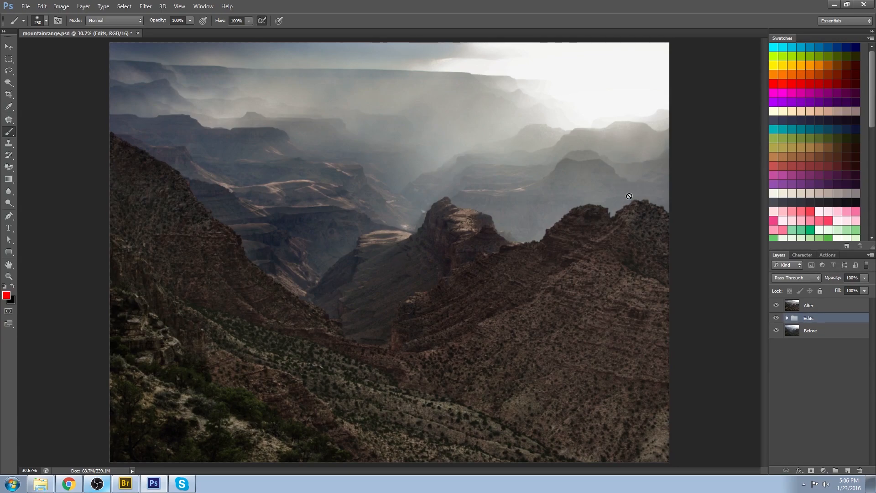
{"action": "mouse_move", "coordinate": [188, 311]}
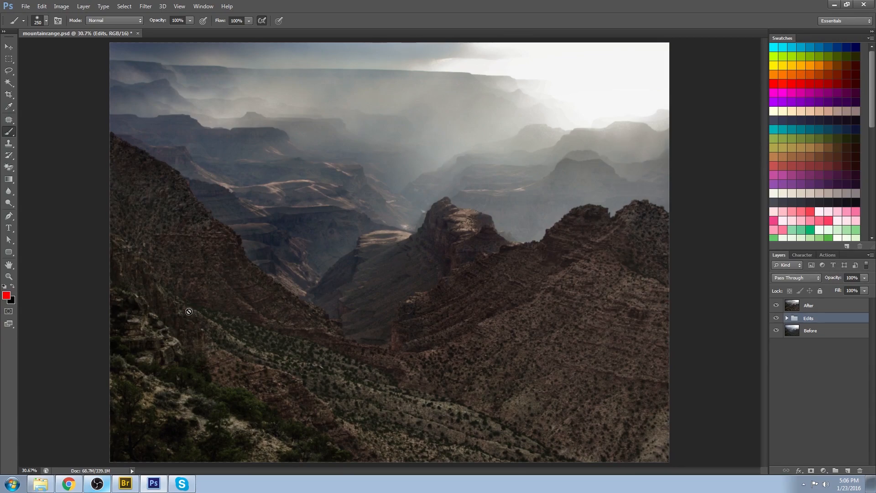
{"action": "mouse_move", "coordinate": [540, 275]}
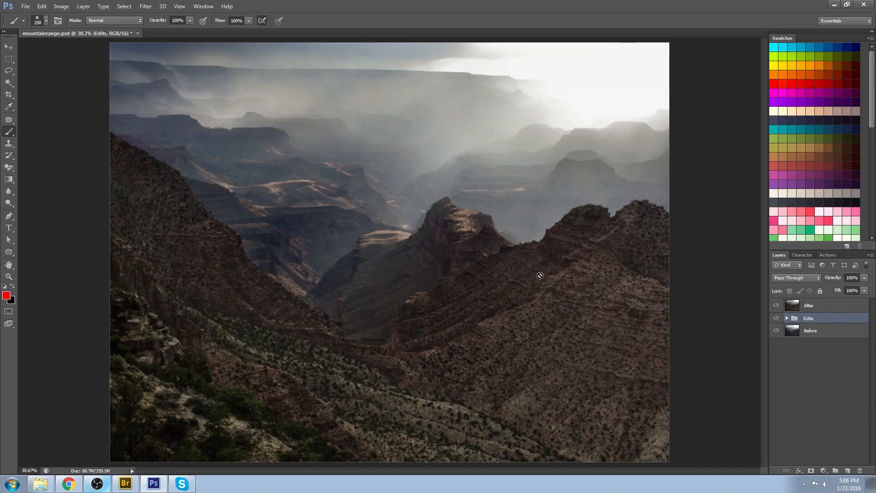
{"action": "mouse_move", "coordinate": [491, 422]}
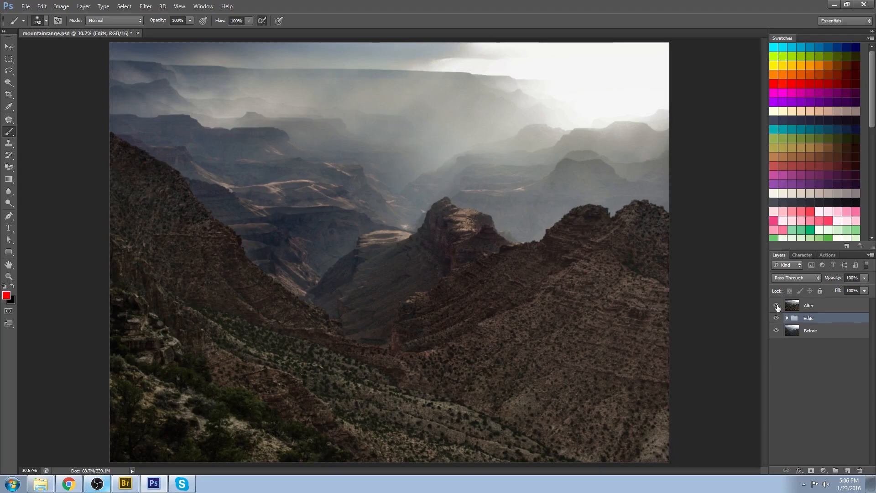
Hide the After layer and expand the Edits group to reveal its adjustment layers
{"action": "left_click", "coordinate": [775, 305]}
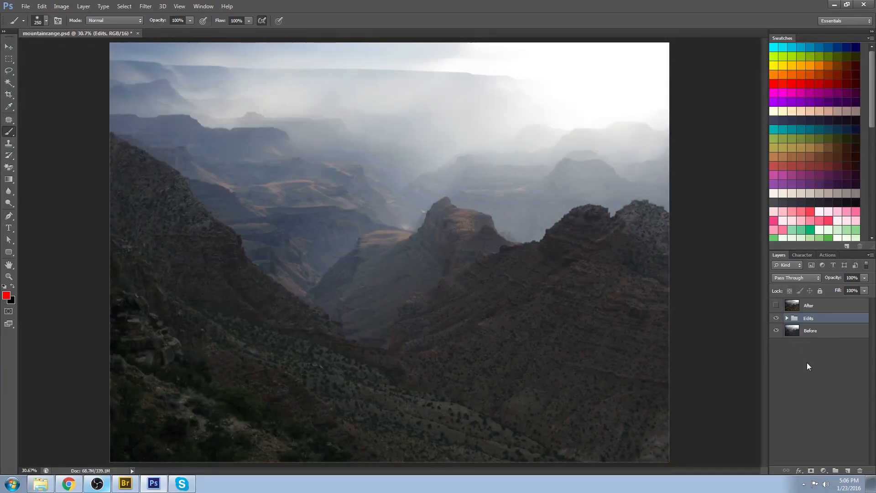
{"action": "left_click", "coordinate": [786, 317]}
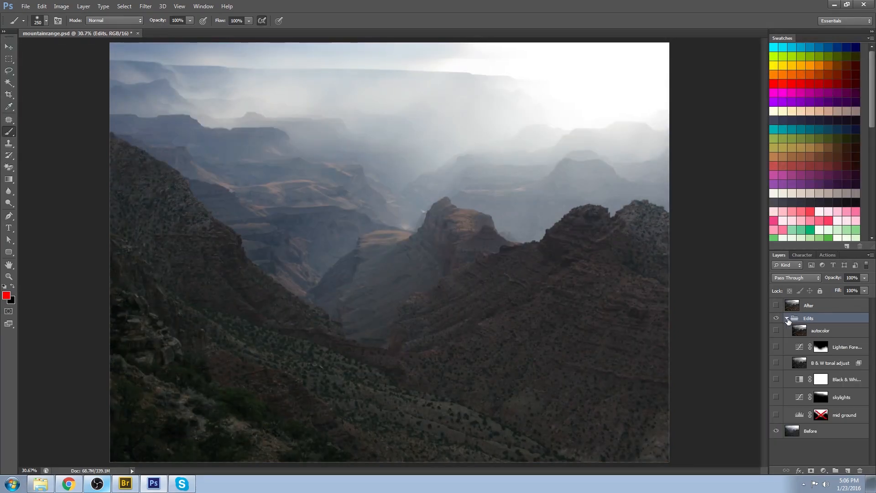
{"action": "left_click", "coordinate": [786, 317]}
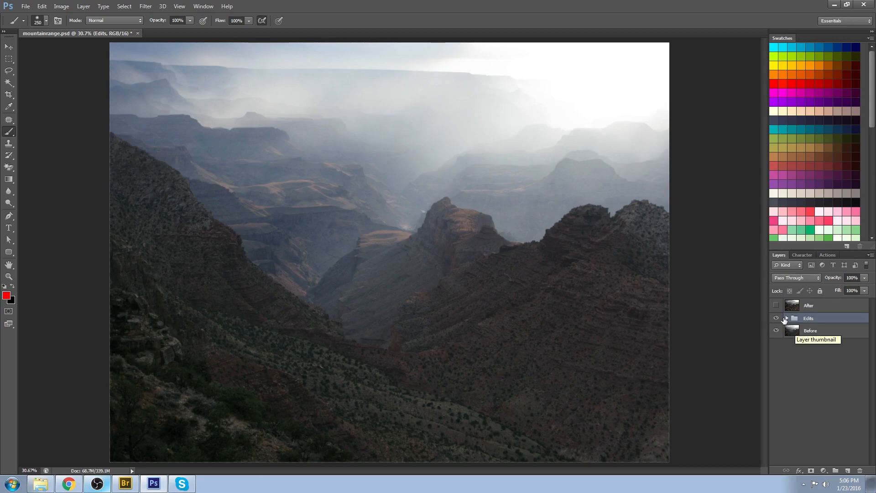
{"action": "left_click", "coordinate": [786, 317]}
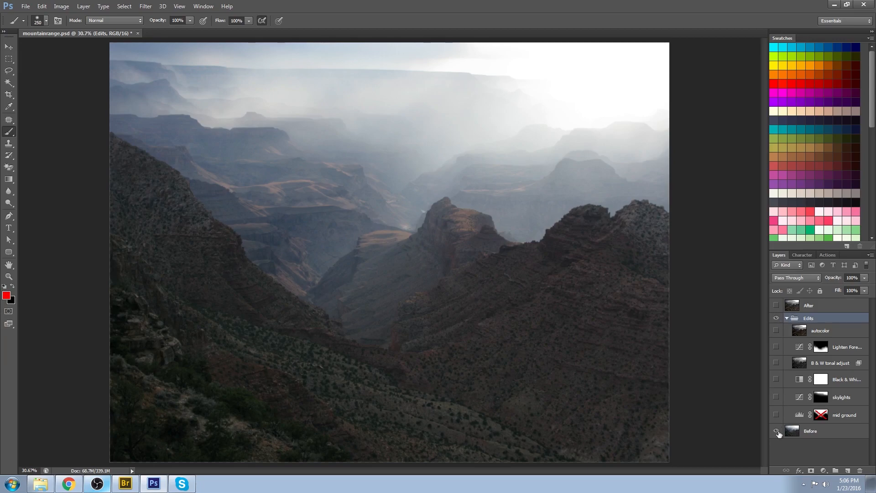
Show only the mid ground Levels adjustment over the original canyon photo
{"action": "left_click", "coordinate": [775, 430]}
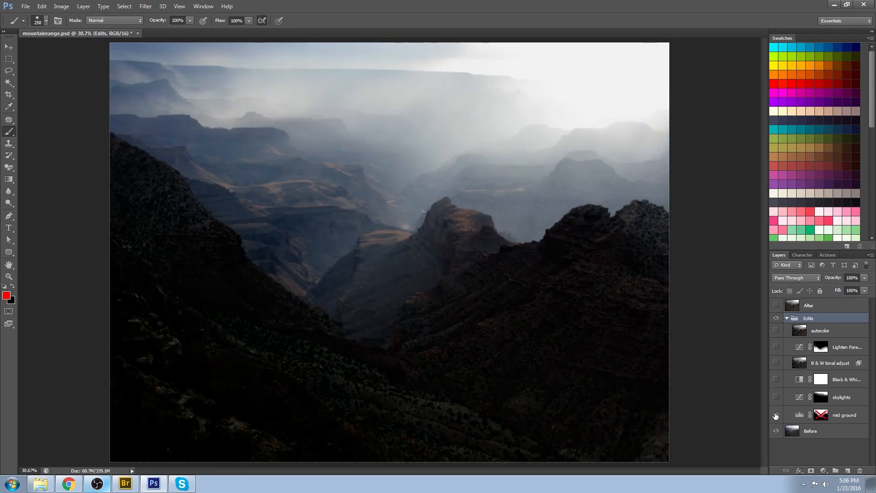
{"action": "left_click", "coordinate": [776, 415]}
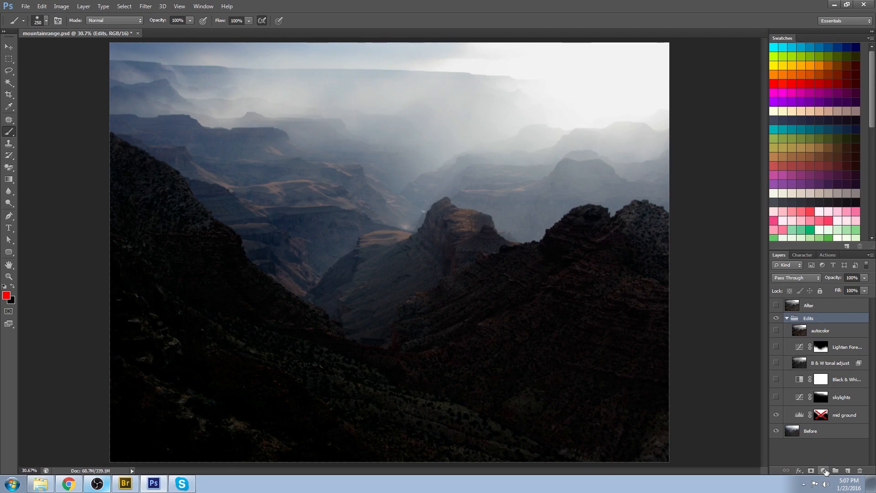
{"action": "left_click", "coordinate": [825, 471]}
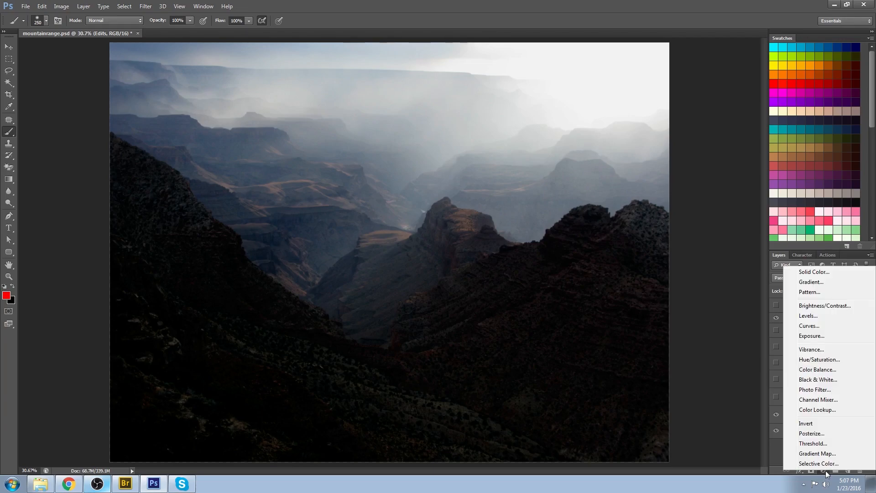
{"action": "mouse_move", "coordinate": [817, 369]}
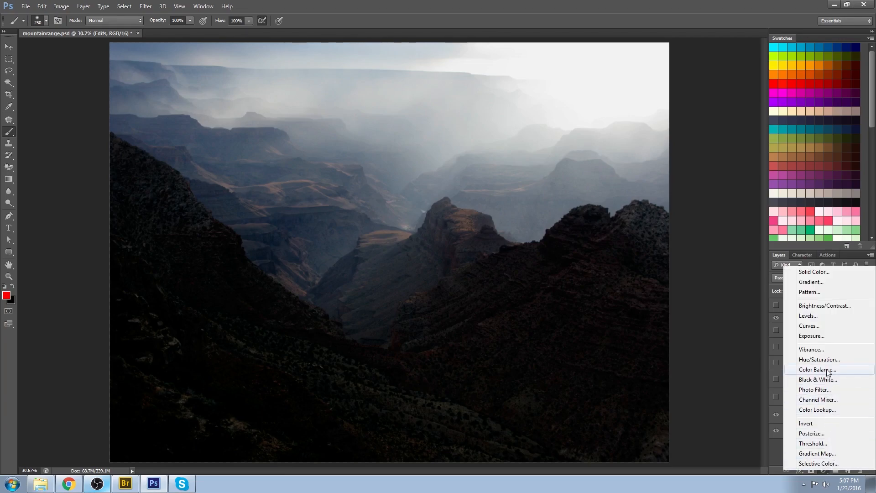
{"action": "mouse_move", "coordinate": [834, 349]}
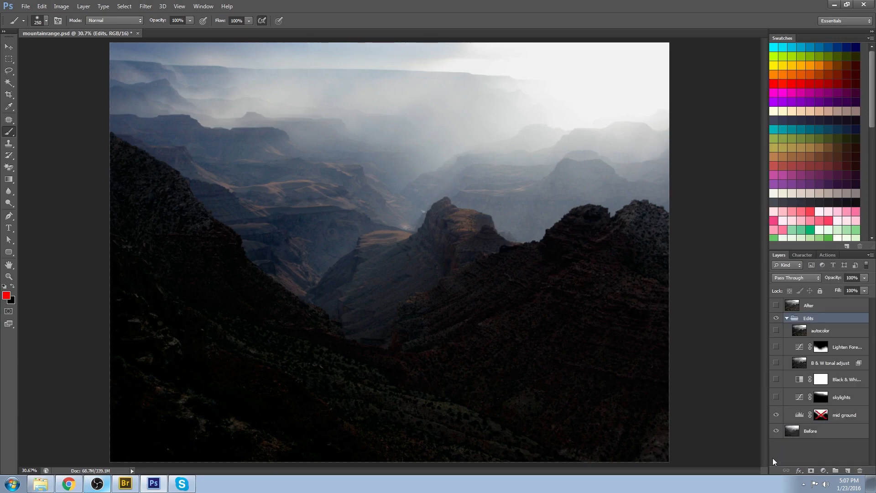
{"action": "left_click", "coordinate": [776, 415]}
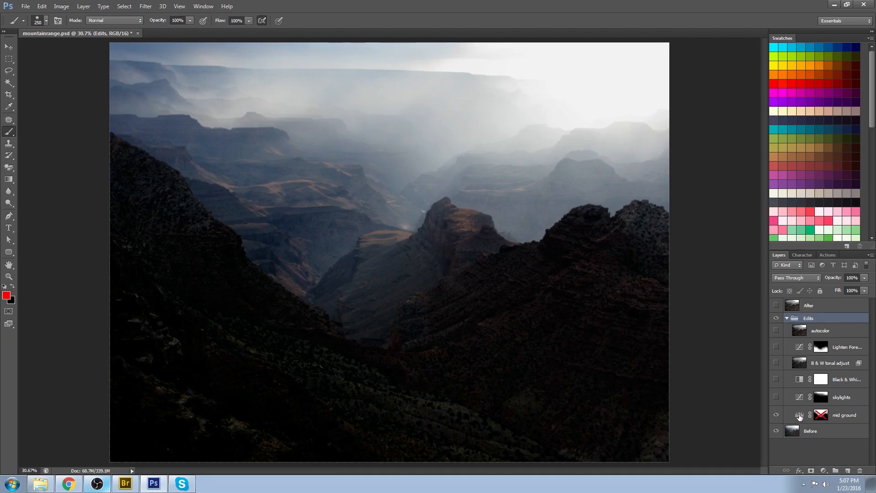
{"action": "left_click", "coordinate": [843, 414]}
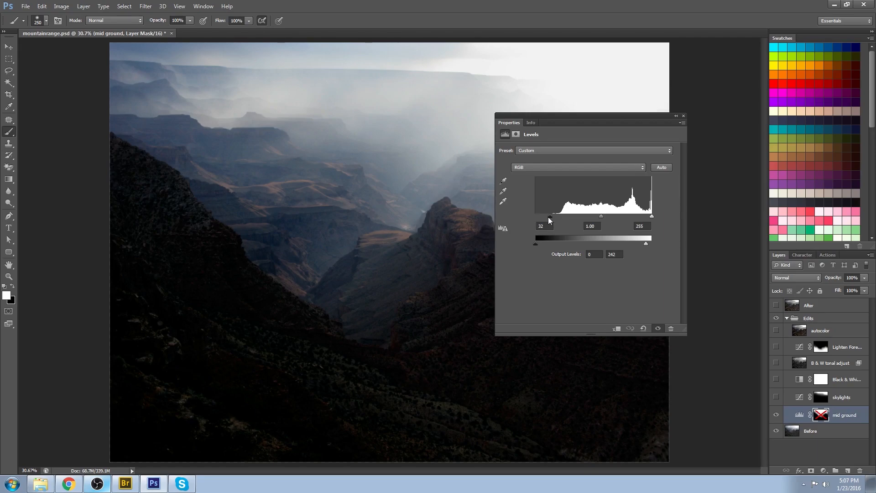
{"action": "mouse_move", "coordinate": [551, 222]}
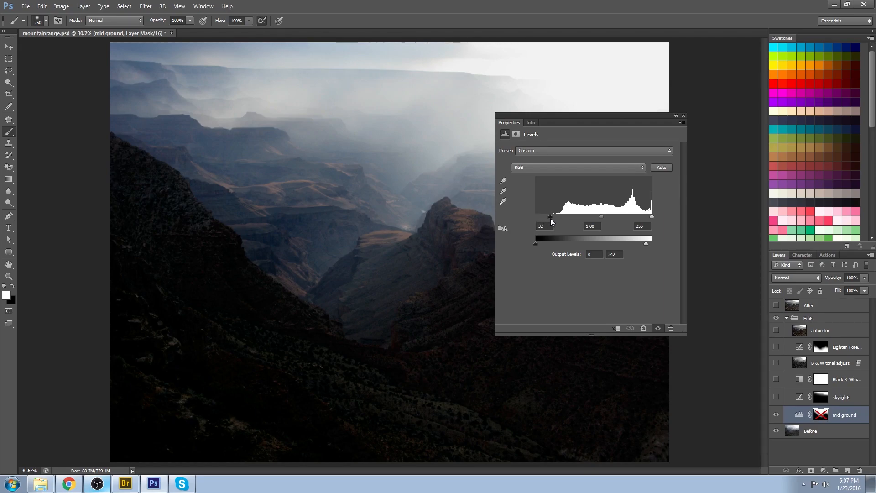
{"action": "mouse_move", "coordinate": [542, 220]}
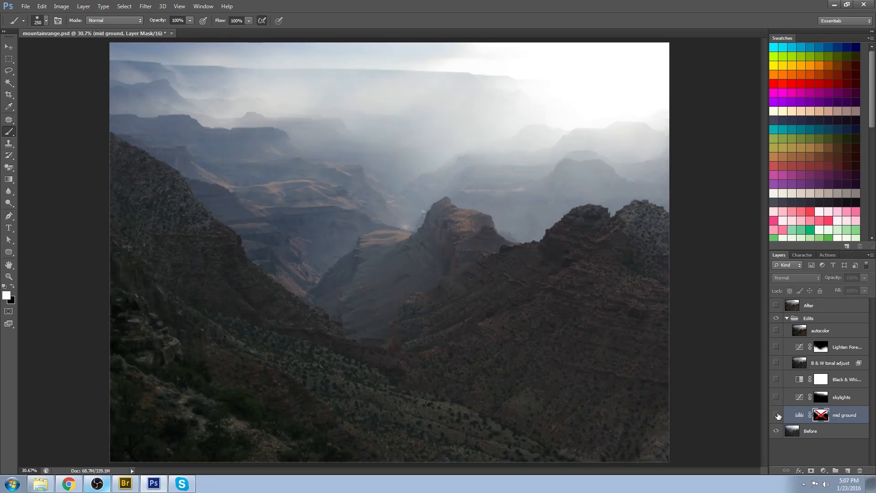
{"action": "left_click", "coordinate": [776, 415]}
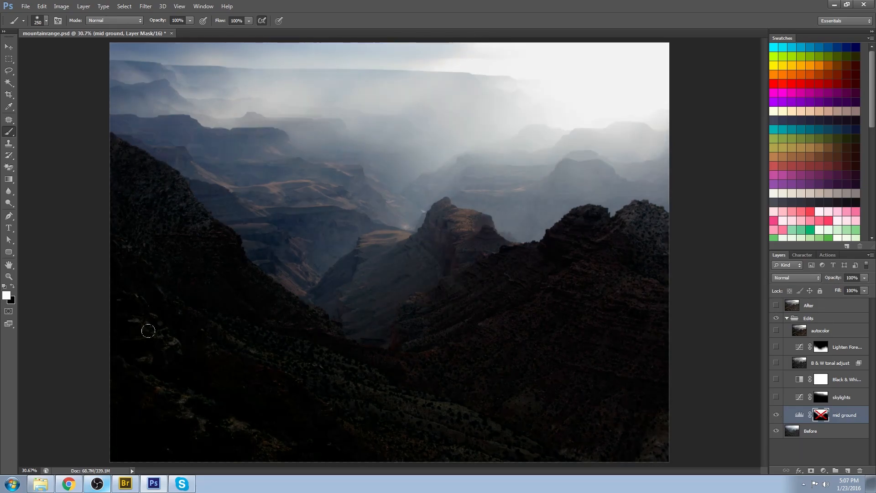
{"action": "mouse_move", "coordinate": [265, 346]}
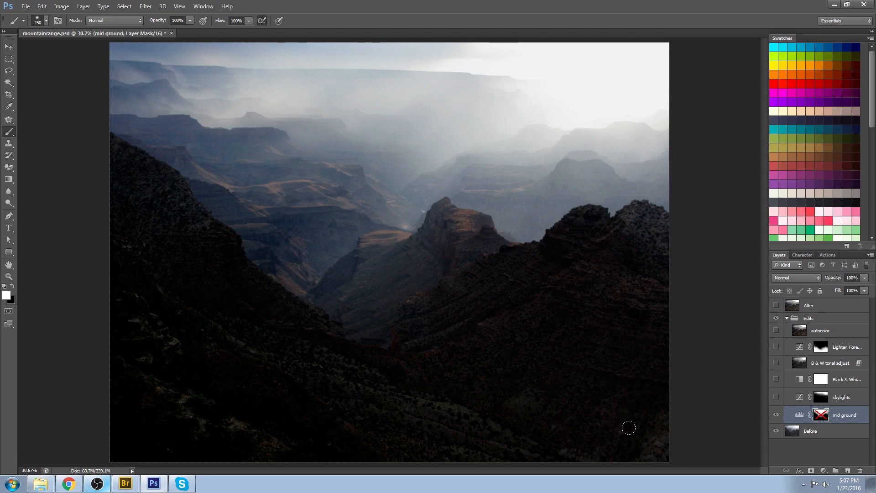
{"action": "mouse_move", "coordinate": [300, 301]}
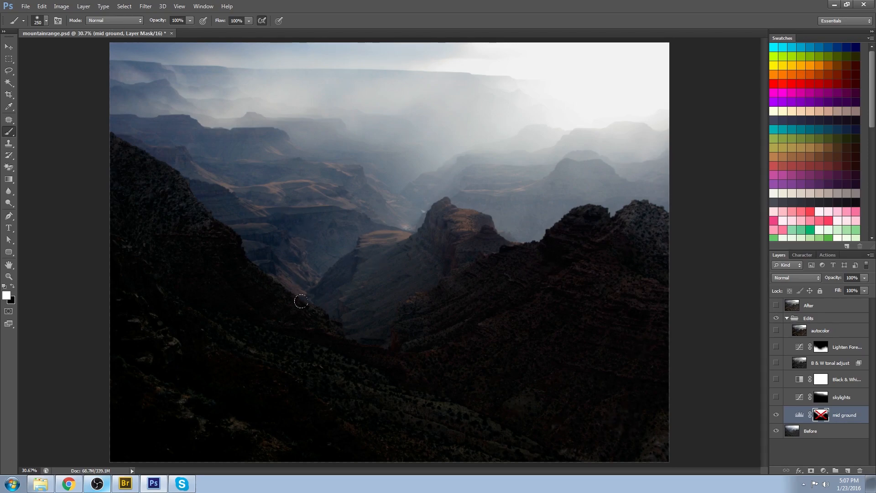
{"action": "mouse_move", "coordinate": [486, 191]}
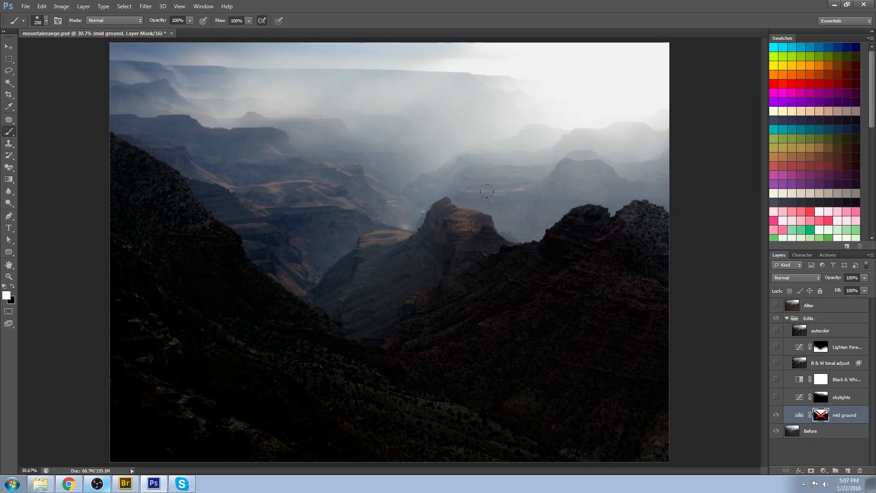
{"action": "mouse_move", "coordinate": [580, 171]}
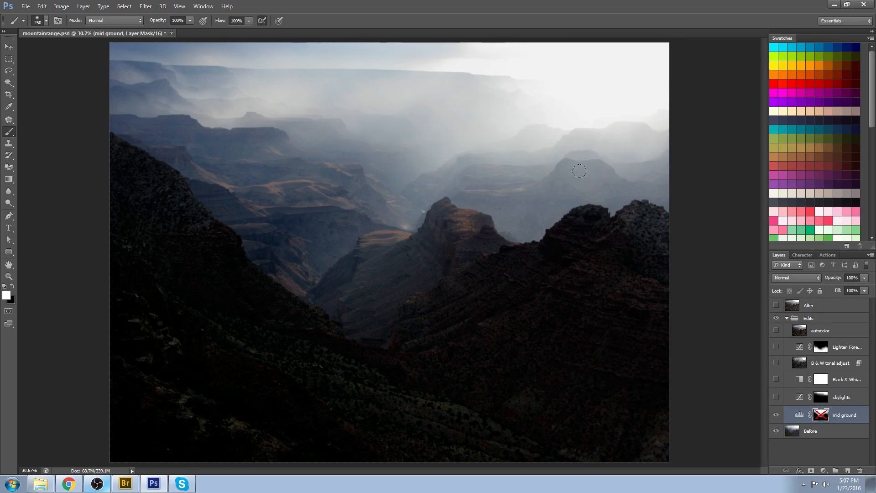
{"action": "mouse_move", "coordinate": [228, 138]}
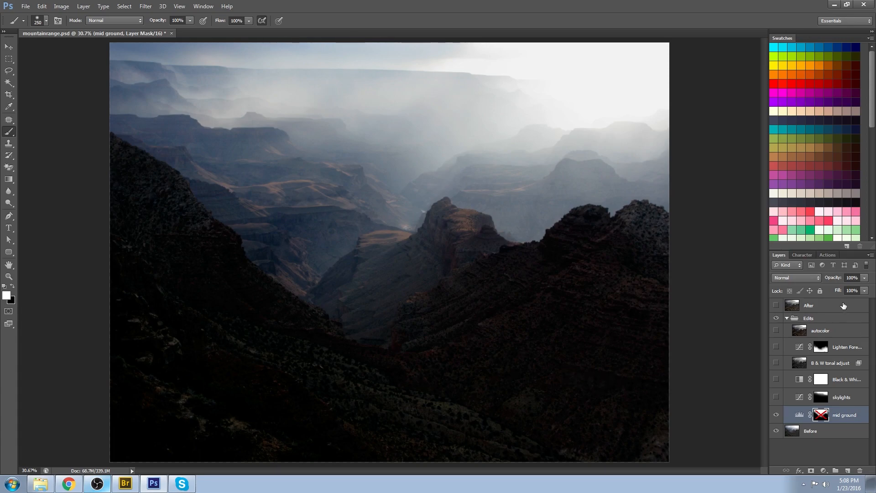
Create a red-filled demonstration layer with a mask, then delete it to restore the canyon view
{"action": "left_click", "coordinate": [848, 470]}
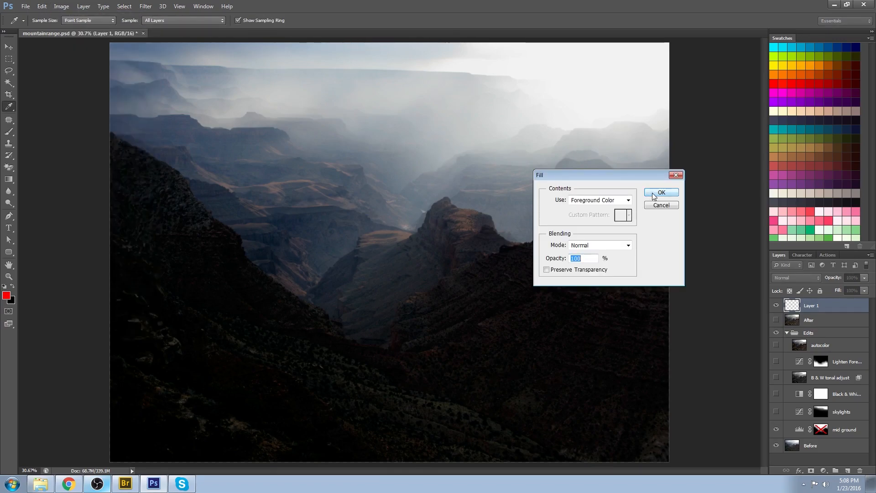
{"action": "left_click", "coordinate": [661, 192]}
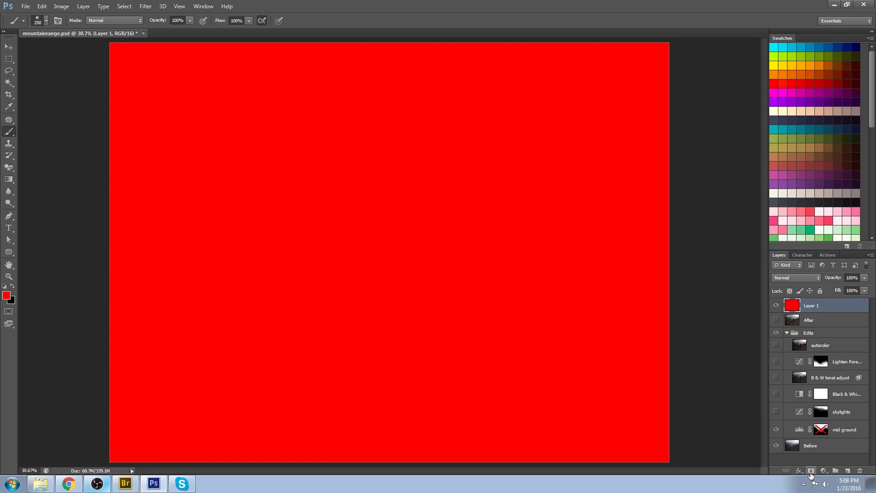
{"action": "left_click", "coordinate": [810, 470]}
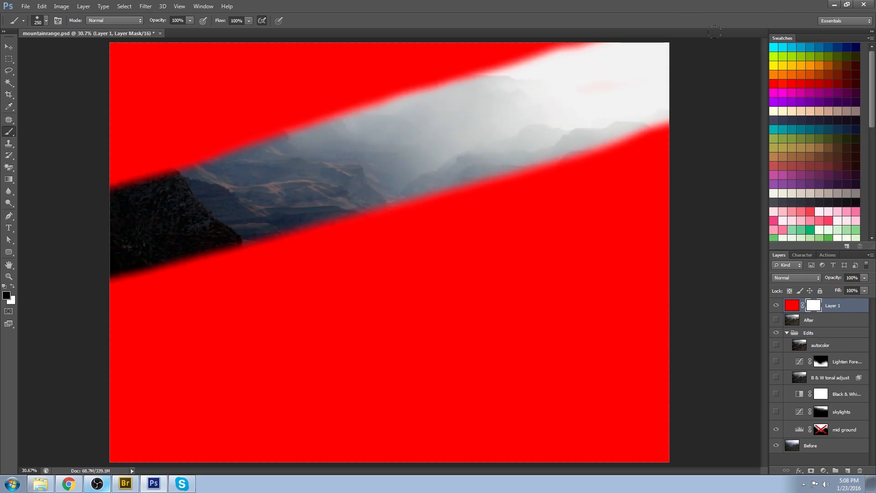
{"action": "left_click_drag", "start_coordinate": [714, 32], "coordinate": [502, 63]}
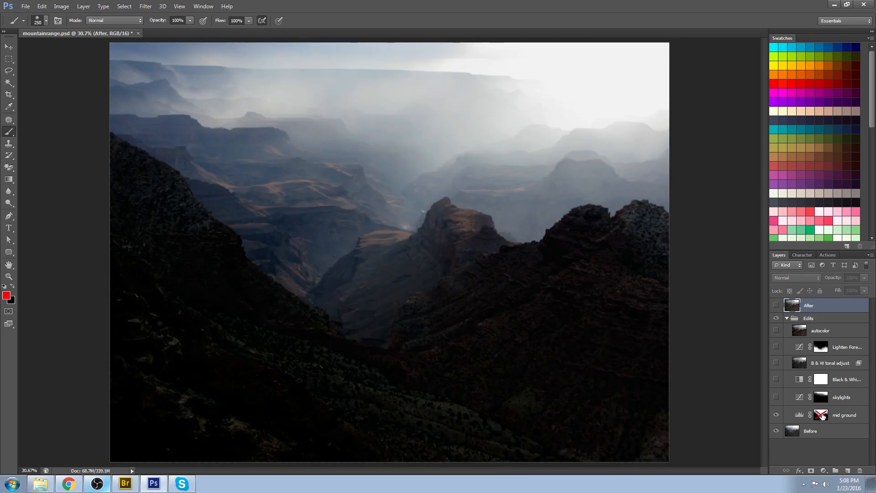
Re-enable the mid ground layer's mask via Enable Layer Mask
{"action": "left_click", "coordinate": [820, 415]}
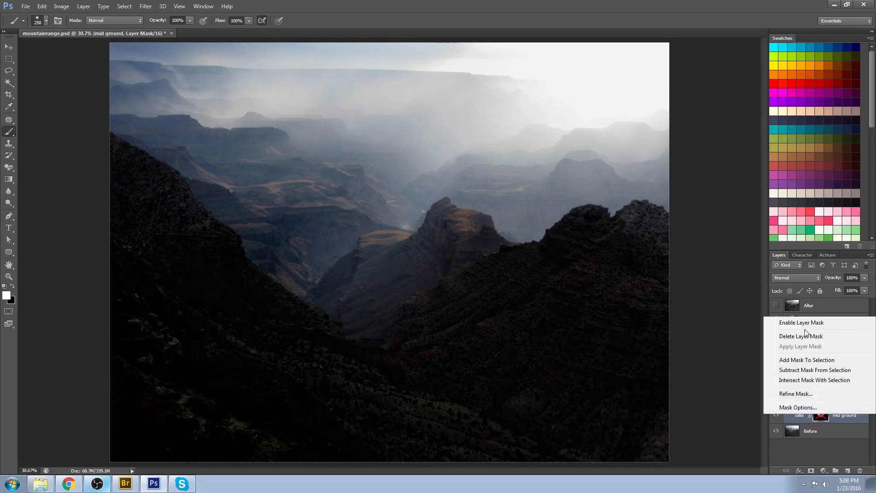
{"action": "left_click", "coordinate": [801, 322]}
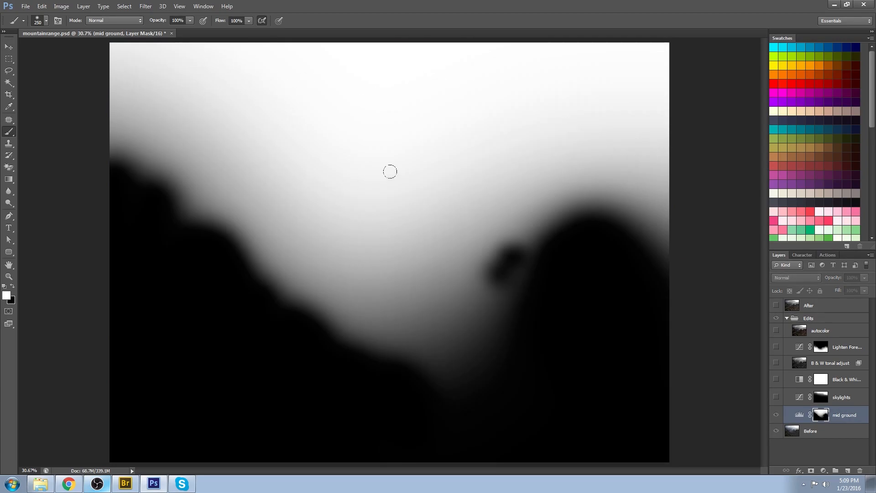
{"action": "mouse_move", "coordinate": [617, 56]}
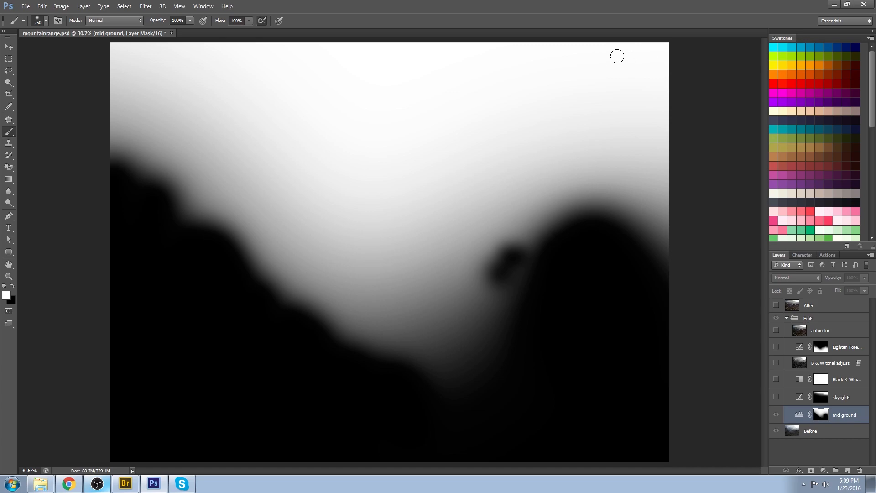
{"action": "mouse_move", "coordinate": [275, 412]}
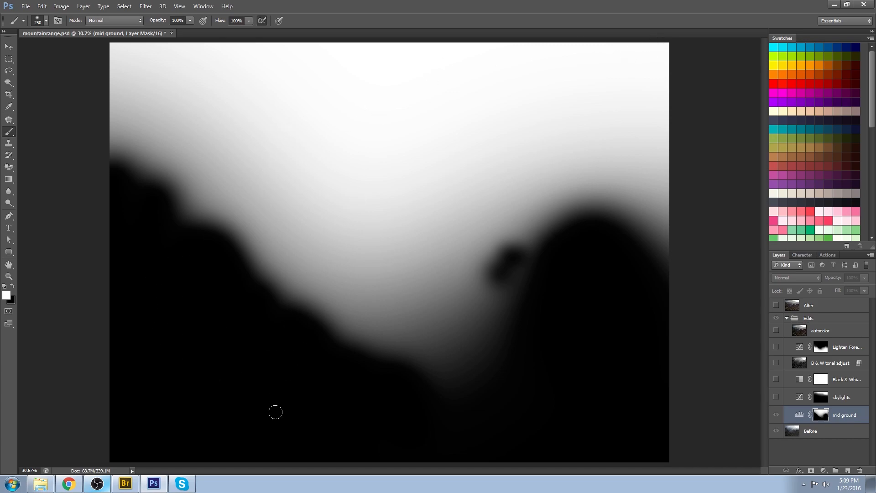
{"action": "mouse_move", "coordinate": [560, 217]}
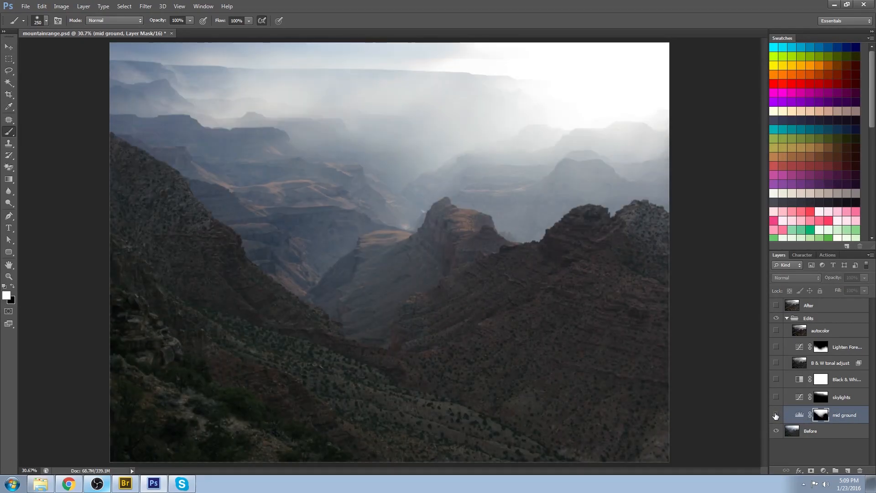
Compare the mid ground adjustment, then make the skylights curves layer visible to darken the sky
{"action": "left_click", "coordinate": [776, 414]}
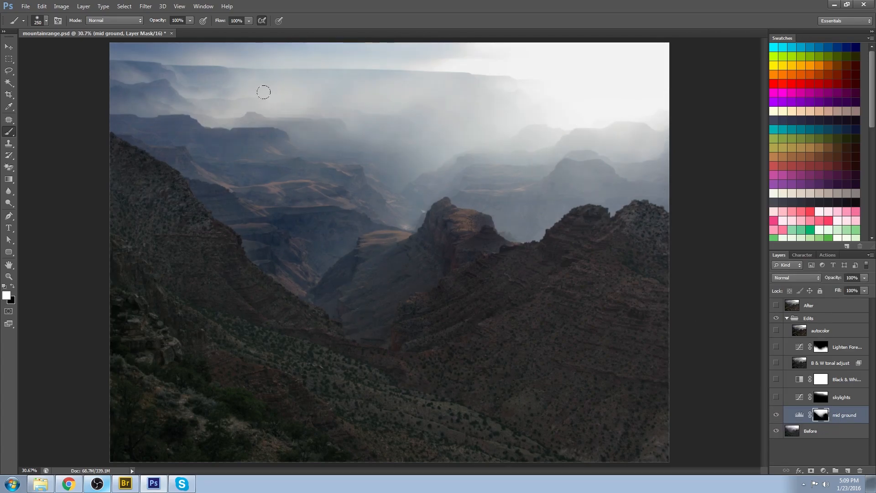
{"action": "mouse_move", "coordinate": [407, 157]}
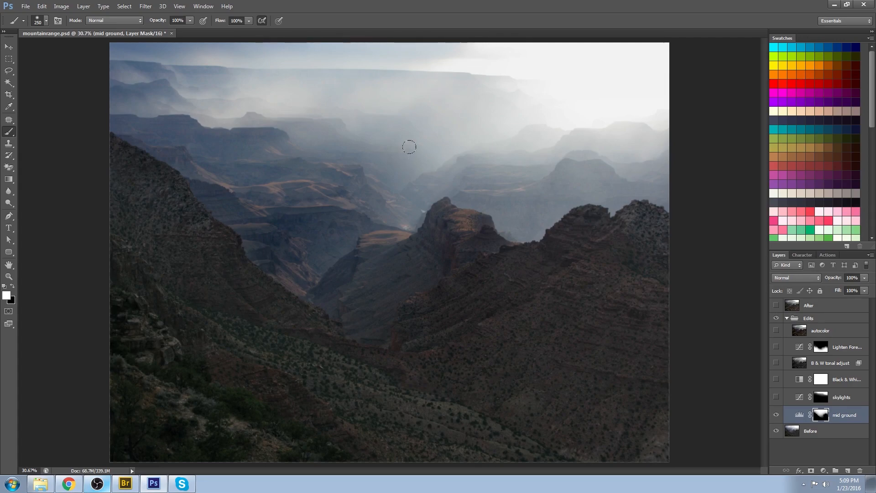
{"action": "mouse_move", "coordinate": [459, 72]}
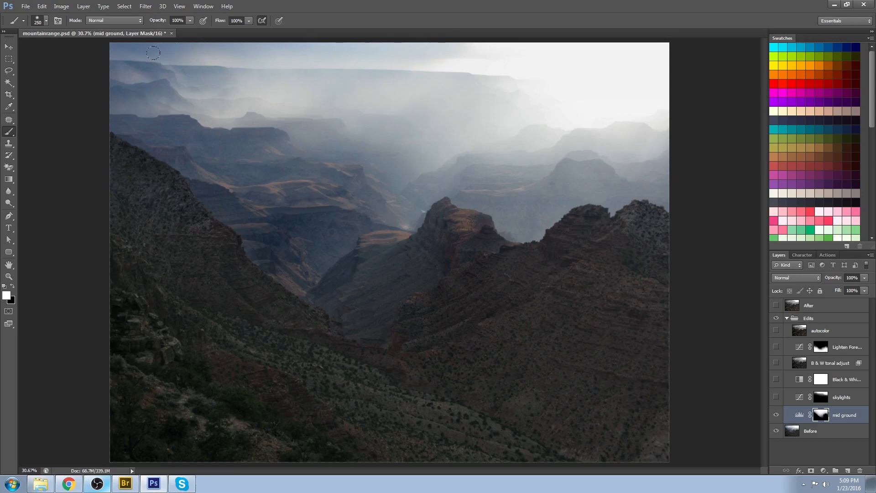
{"action": "mouse_move", "coordinate": [652, 153]}
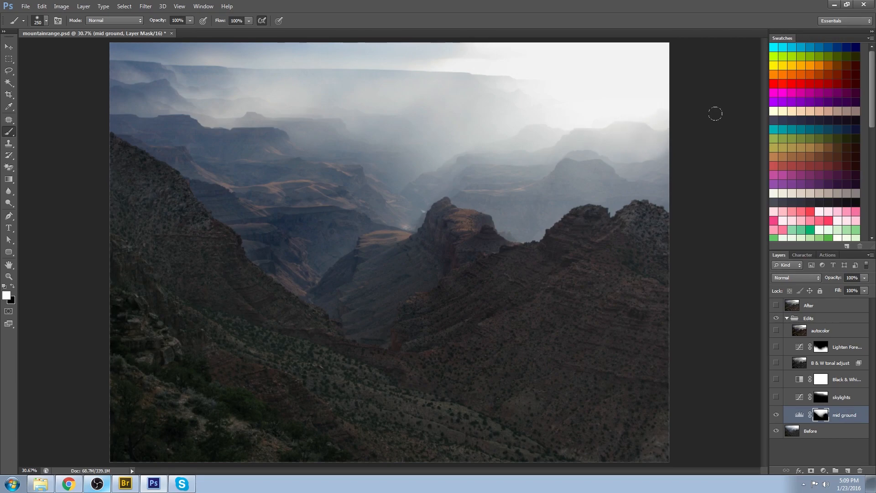
{"action": "mouse_move", "coordinate": [707, 129]}
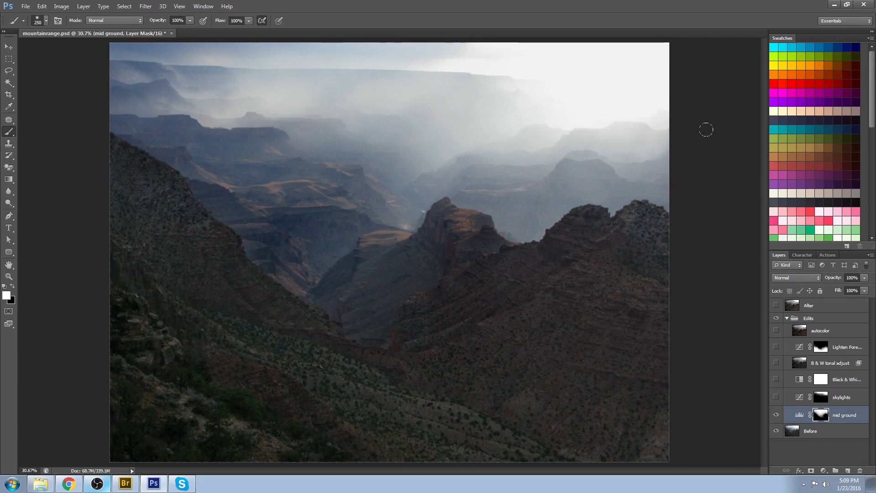
{"action": "mouse_move", "coordinate": [641, 109]}
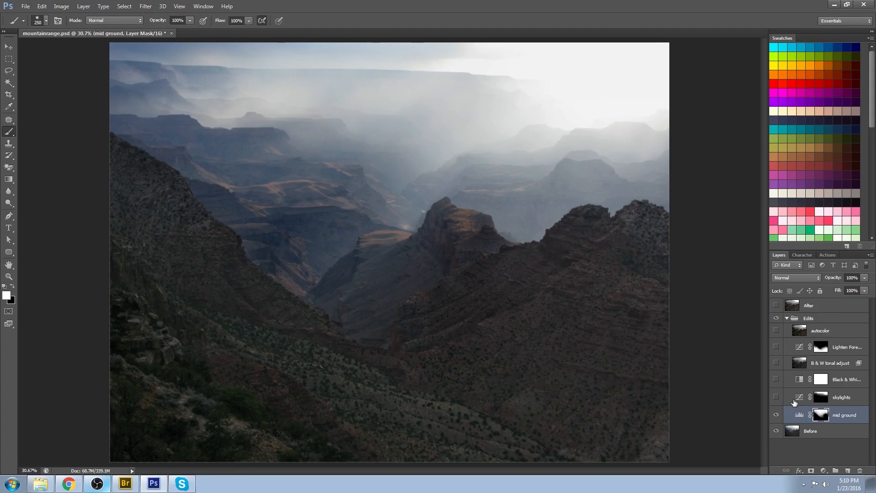
{"action": "mouse_move", "coordinate": [795, 403]}
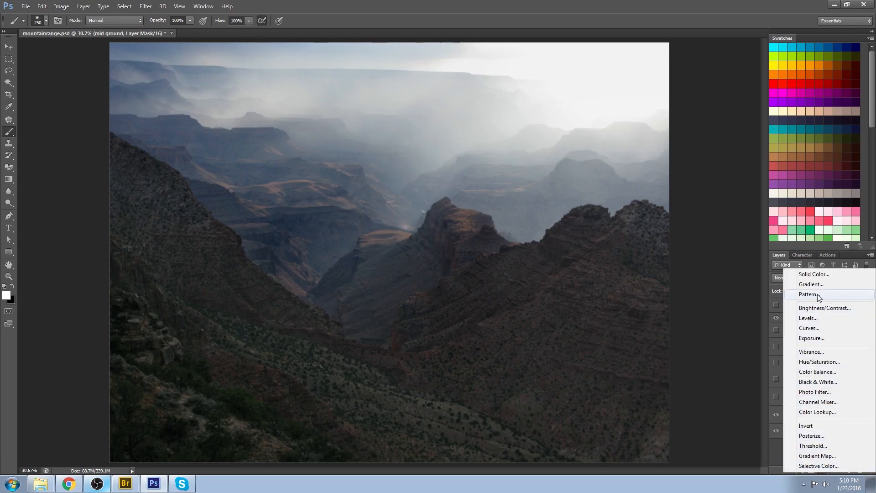
{"action": "mouse_move", "coordinate": [819, 330]}
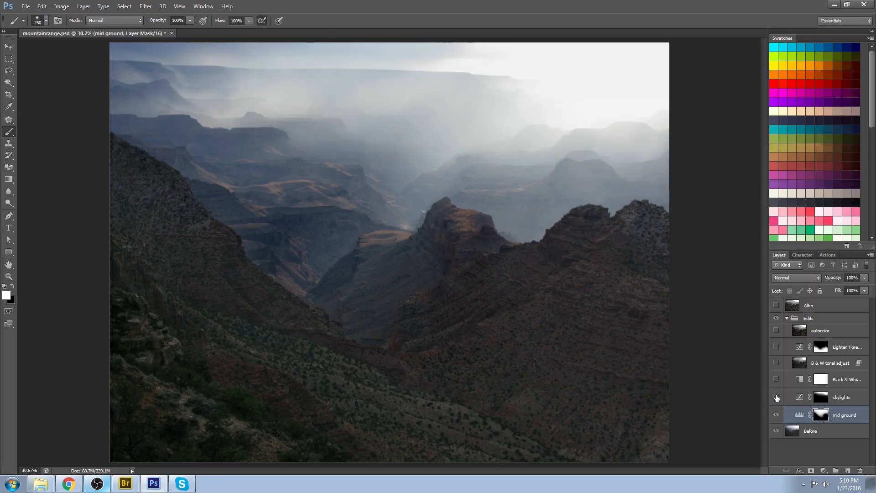
{"action": "left_click", "coordinate": [776, 397]}
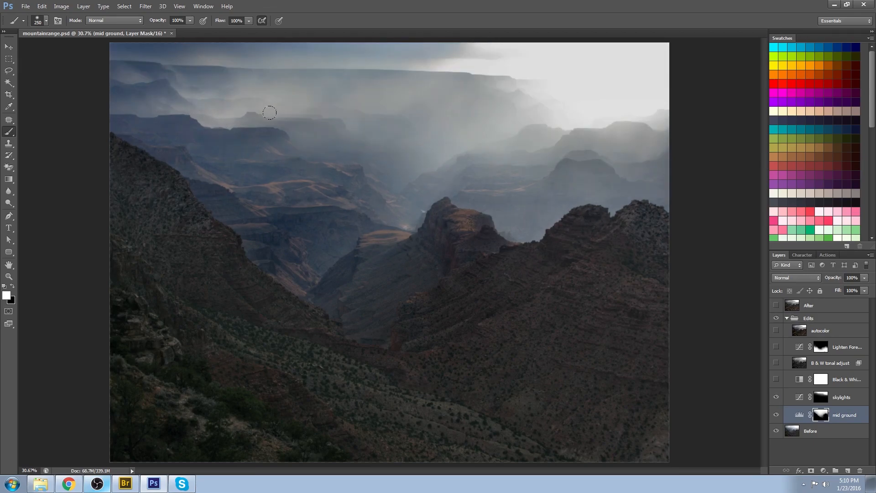
{"action": "mouse_move", "coordinate": [497, 90]}
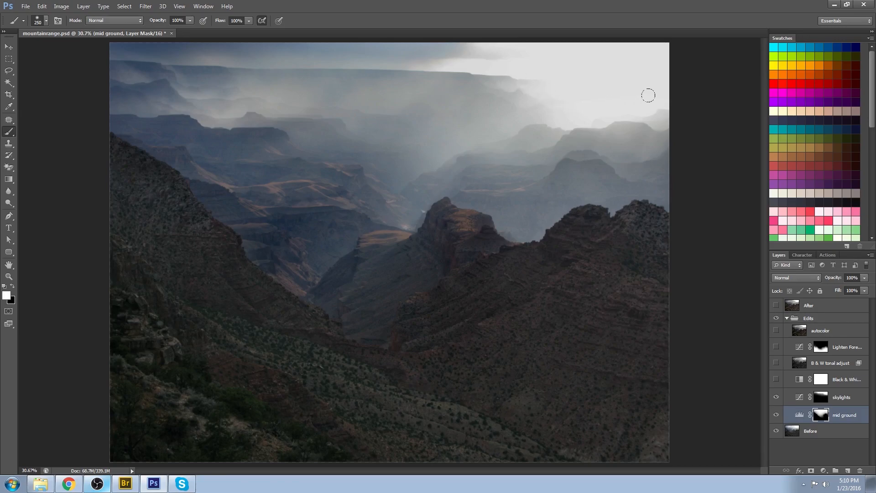
{"action": "mouse_move", "coordinate": [423, 50]}
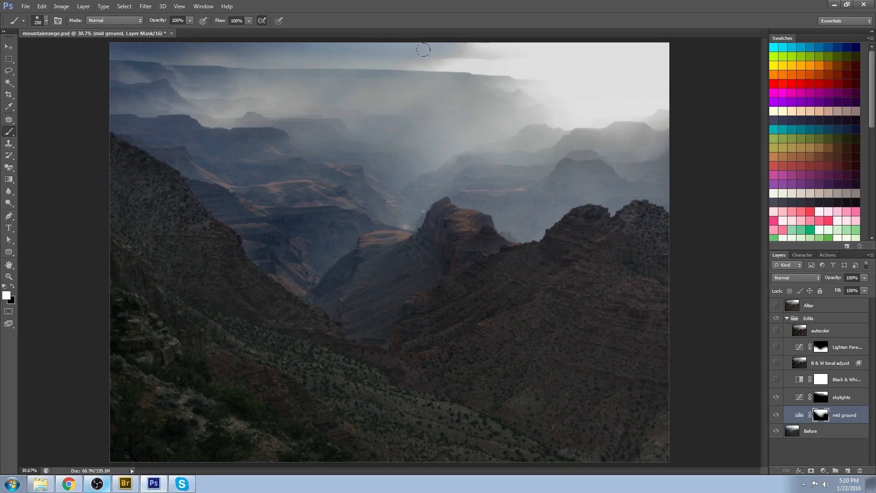
{"action": "left_click", "coordinate": [776, 397]}
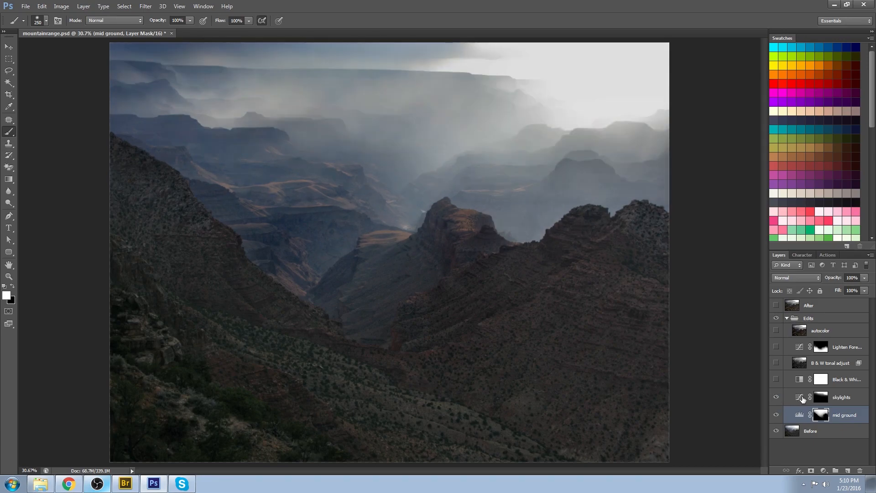
Bring up the skylights Curves properties and start reshaping the curve points
{"action": "left_click", "coordinate": [841, 397]}
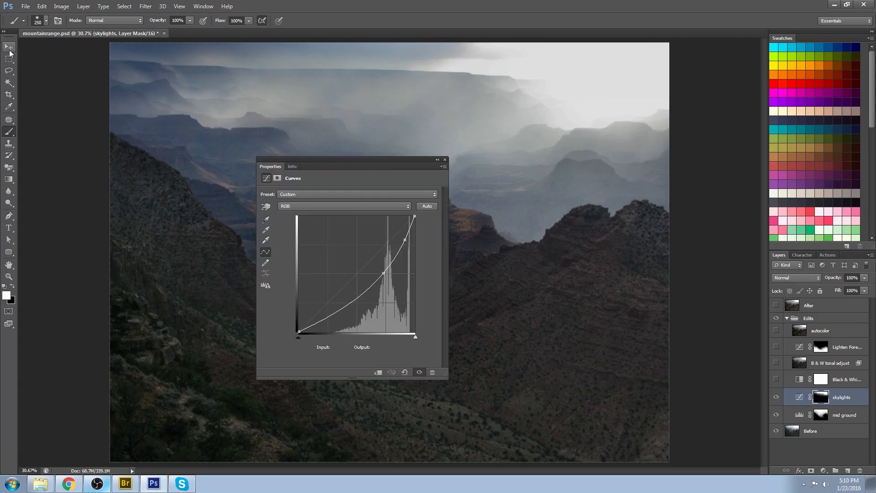
{"action": "left_click", "coordinate": [10, 47]}
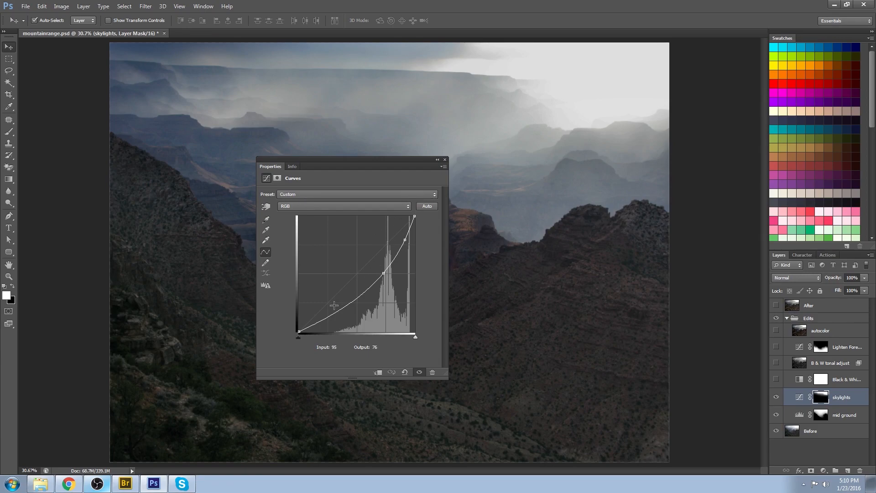
{"action": "left_click_drag", "start_coordinate": [335, 305], "coordinate": [358, 268]}
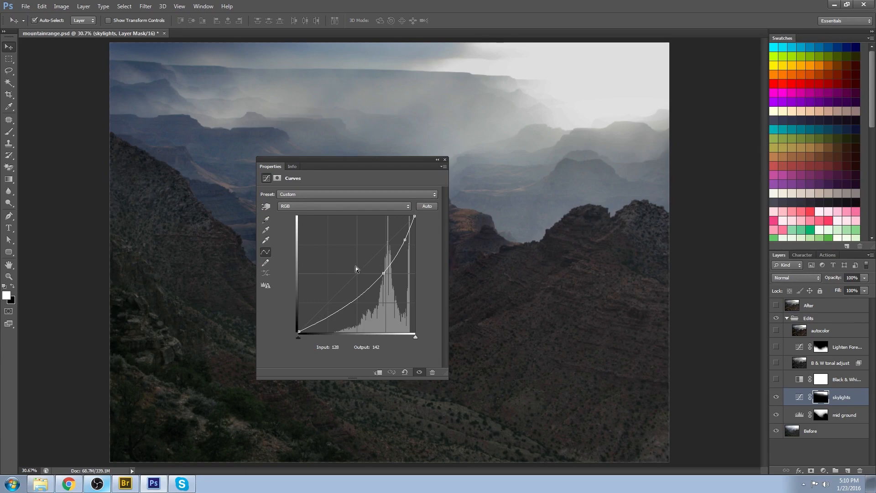
{"action": "left_click_drag", "start_coordinate": [357, 268], "coordinate": [377, 290]}
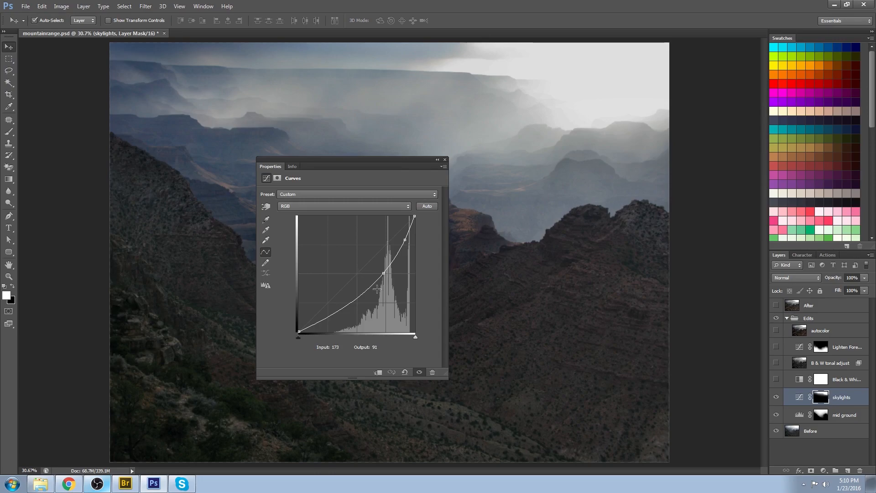
{"action": "mouse_move", "coordinate": [318, 329]}
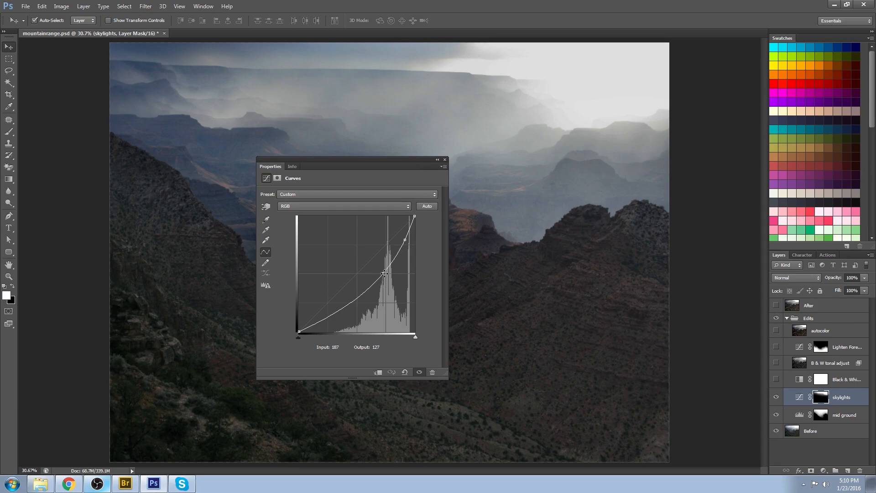
Reshape the skylights curve into an S pulled down for a deeper, contrastier sky
{"action": "left_click_drag", "start_coordinate": [385, 273], "coordinate": [347, 273]}
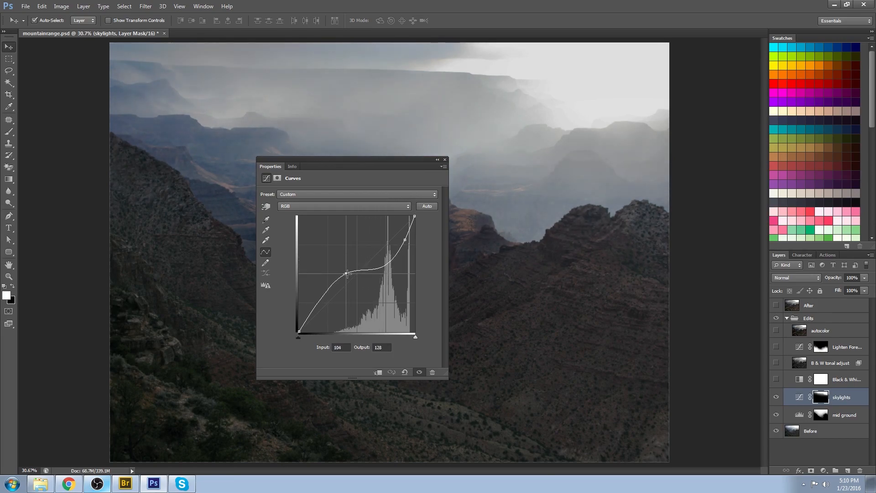
{"action": "left_click_drag", "start_coordinate": [347, 274], "coordinate": [401, 310]}
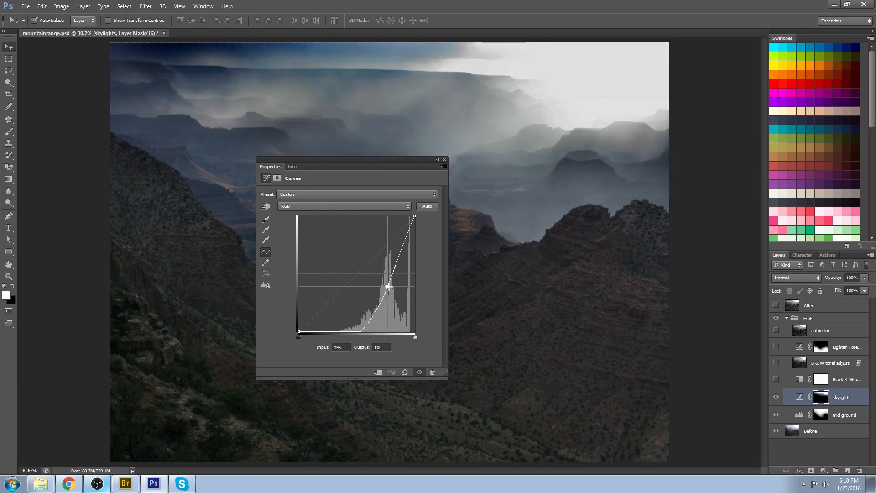
{"action": "left_click_drag", "start_coordinate": [389, 286], "coordinate": [385, 279]}
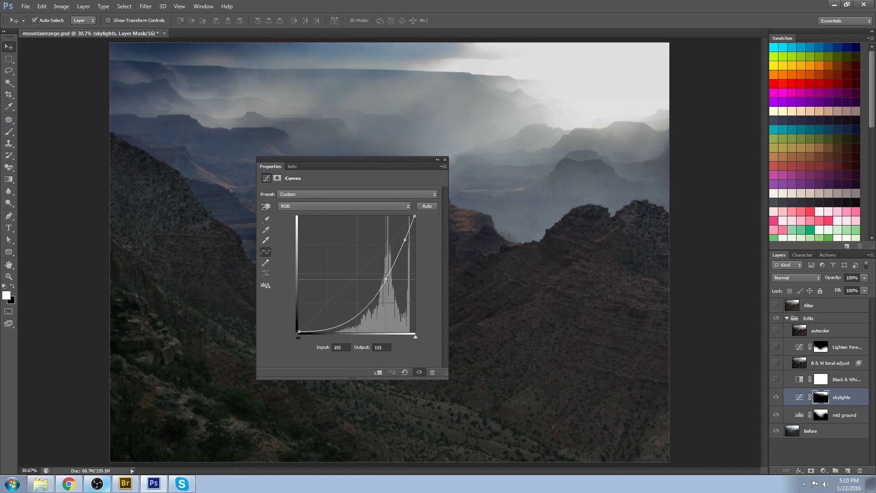
{"action": "left_click_drag", "start_coordinate": [385, 278], "coordinate": [391, 282]}
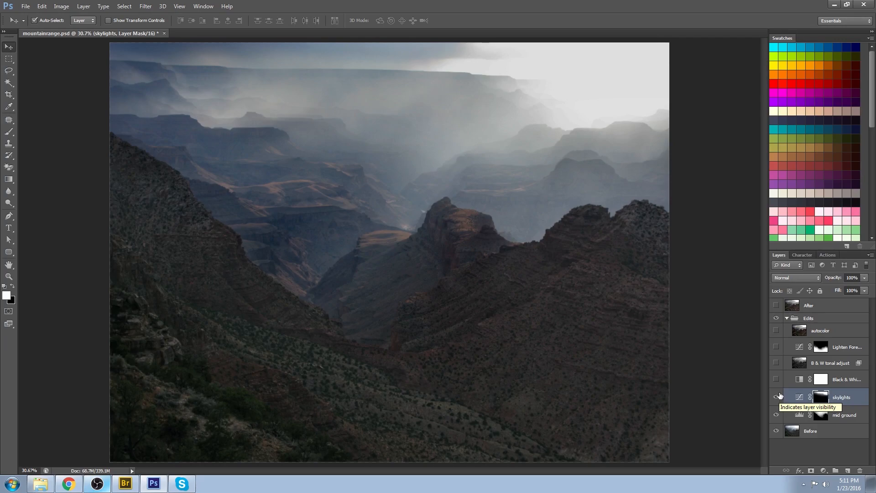
{"action": "mouse_move", "coordinate": [198, 415]}
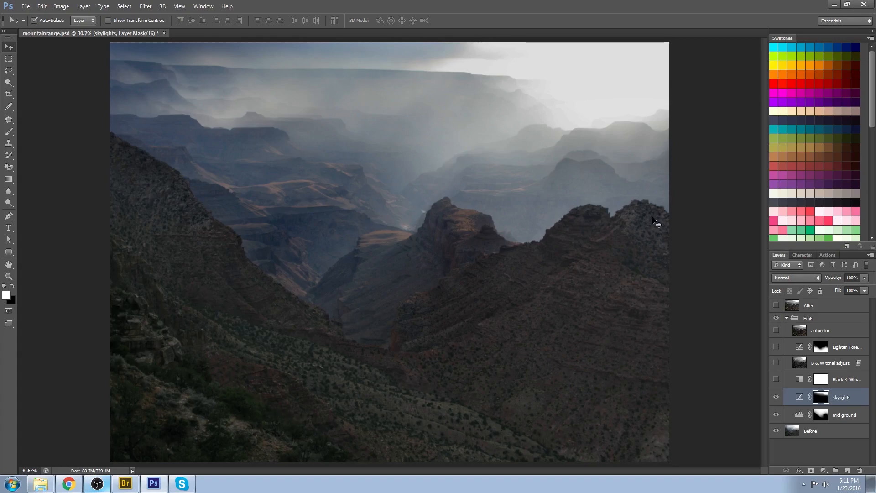
{"action": "mouse_move", "coordinate": [593, 397]}
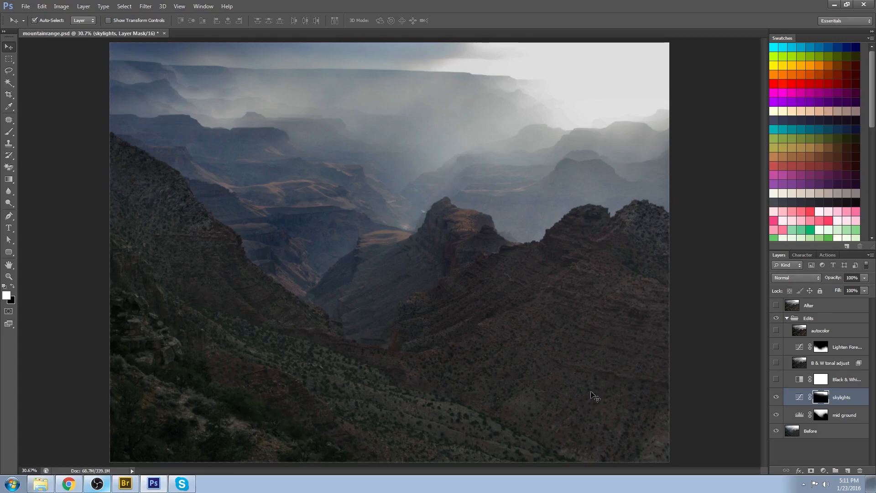
{"action": "mouse_move", "coordinate": [279, 374]}
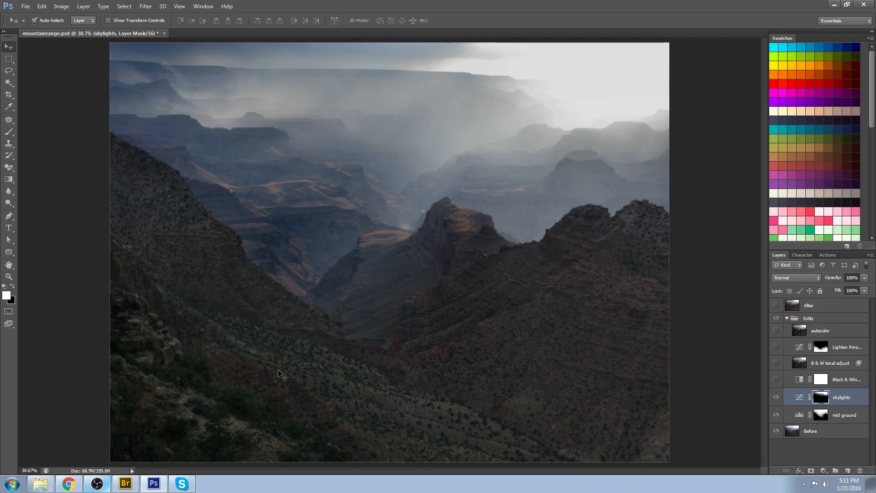
{"action": "mouse_move", "coordinate": [613, 382]}
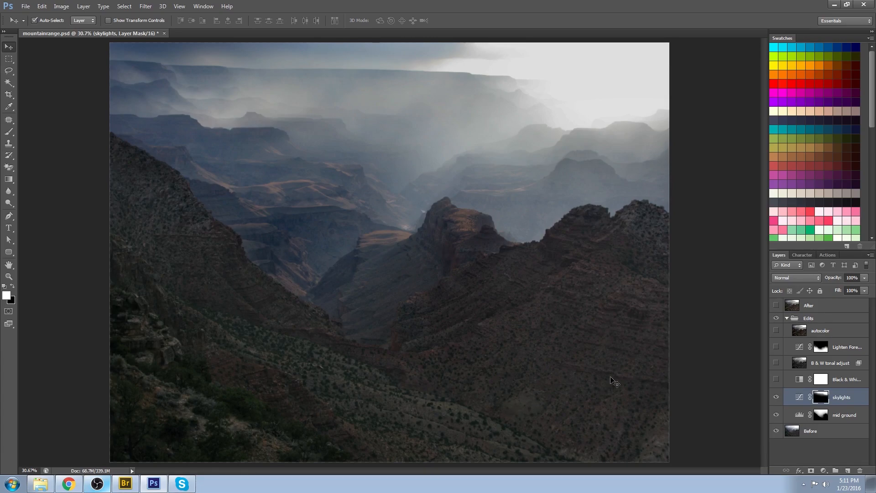
{"action": "mouse_move", "coordinate": [614, 347]}
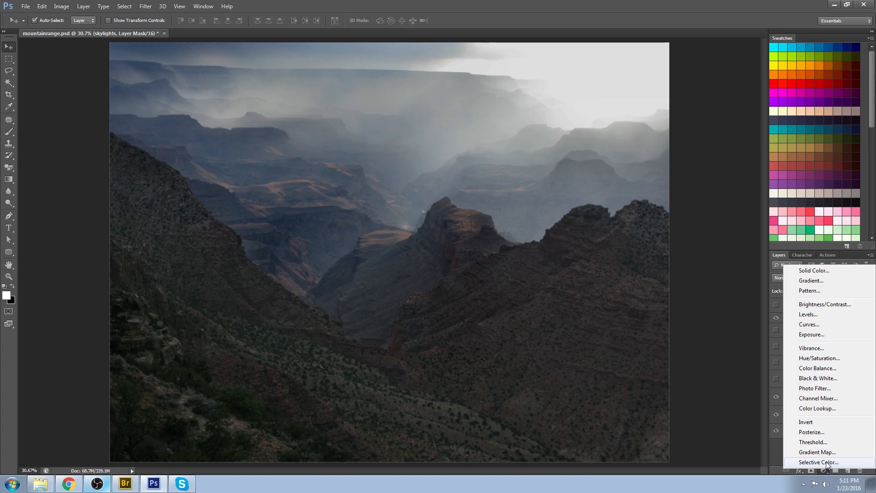
{"action": "mouse_move", "coordinate": [822, 334]}
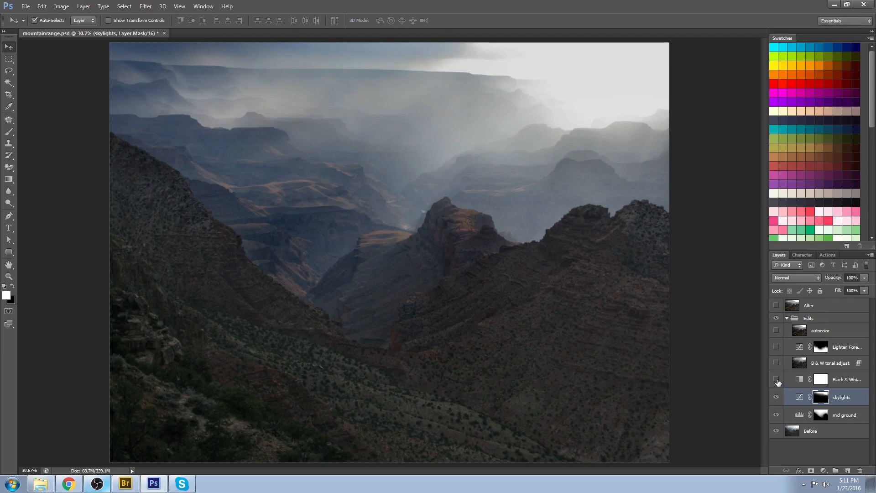
Show the Black & White layer, test lowering Reds and restore it to 300, moving the panel aside
{"action": "left_click", "coordinate": [776, 379]}
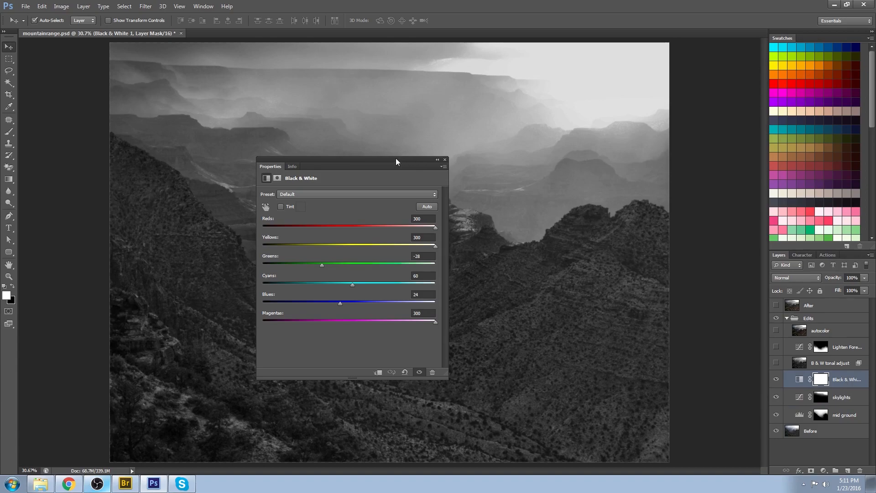
{"action": "left_click", "coordinate": [444, 160]}
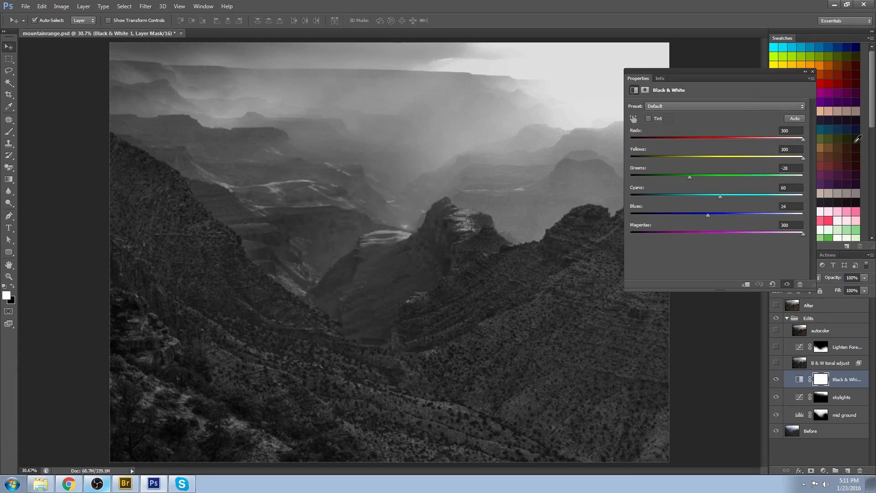
{"action": "left_click_drag", "start_coordinate": [803, 139], "coordinate": [655, 139]}
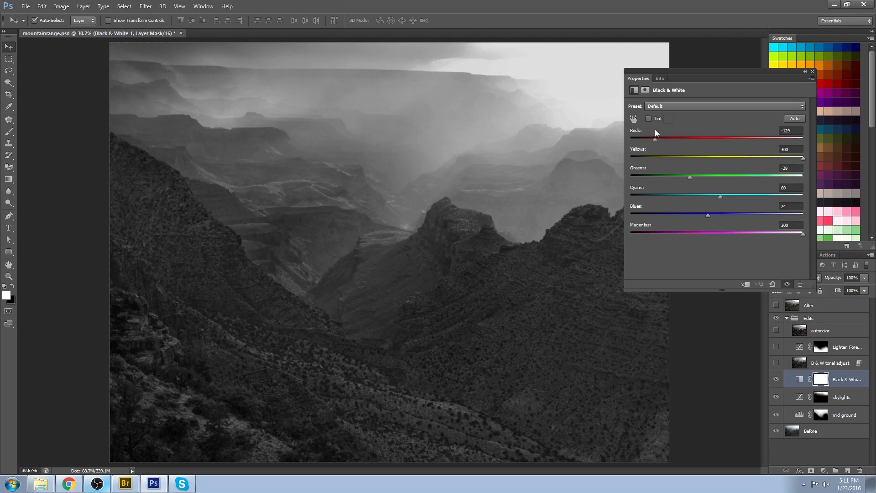
{"action": "left_click_drag", "start_coordinate": [655, 138], "coordinate": [805, 137]}
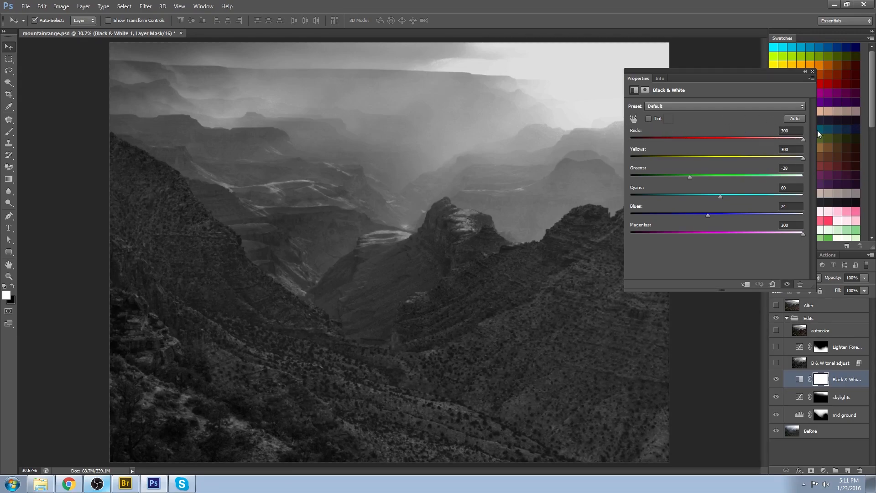
{"action": "left_click_drag", "start_coordinate": [803, 139], "coordinate": [681, 139]}
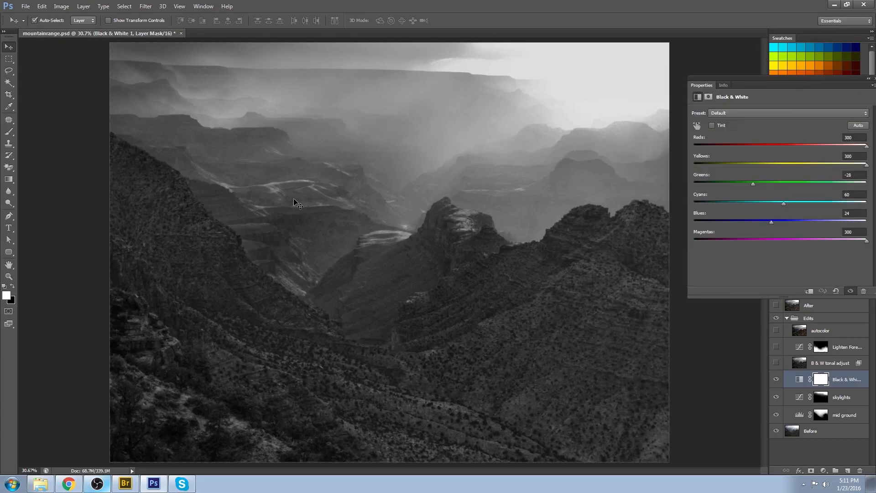
{"action": "mouse_move", "coordinate": [397, 234]}
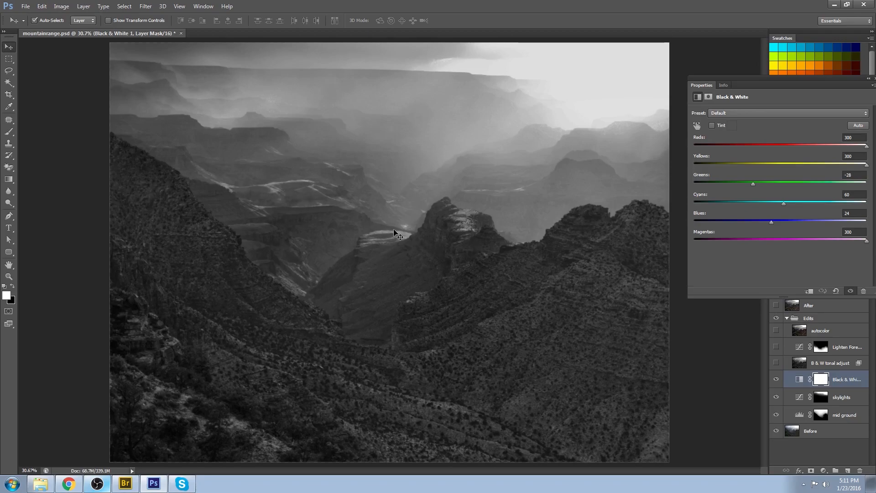
{"action": "mouse_move", "coordinate": [551, 178]}
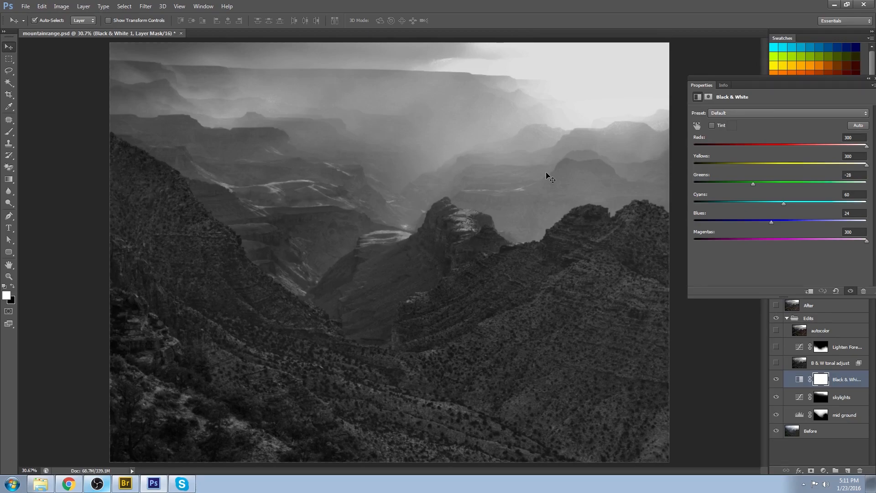
Test the Reds and Yellows sliders of the Black & White conversion and reset both to full
{"action": "left_click_drag", "start_coordinate": [865, 144], "coordinate": [780, 144]}
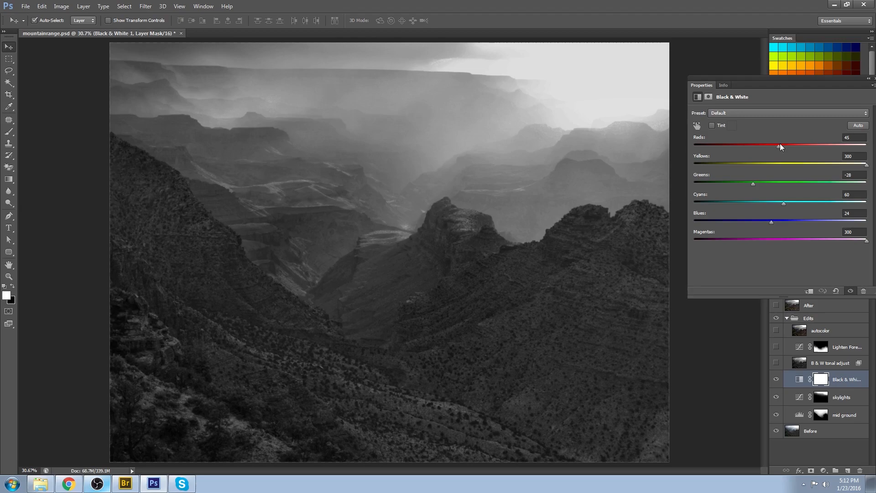
{"action": "left_click_drag", "start_coordinate": [781, 145], "coordinate": [790, 146]}
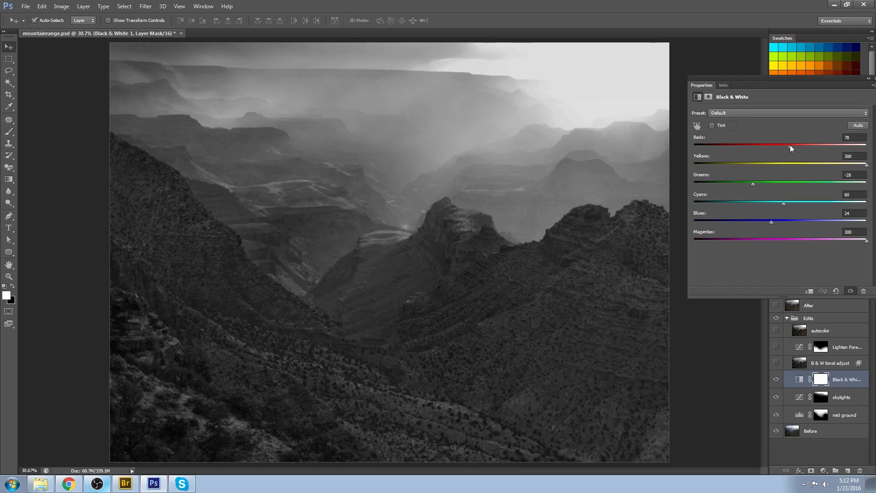
{"action": "left_click_drag", "start_coordinate": [790, 145], "coordinate": [866, 145]}
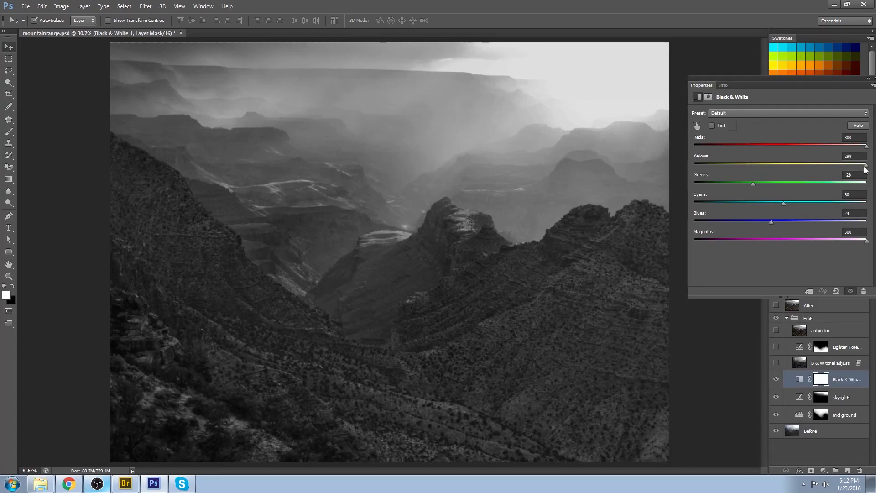
{"action": "left_click_drag", "start_coordinate": [866, 165], "coordinate": [863, 165]}
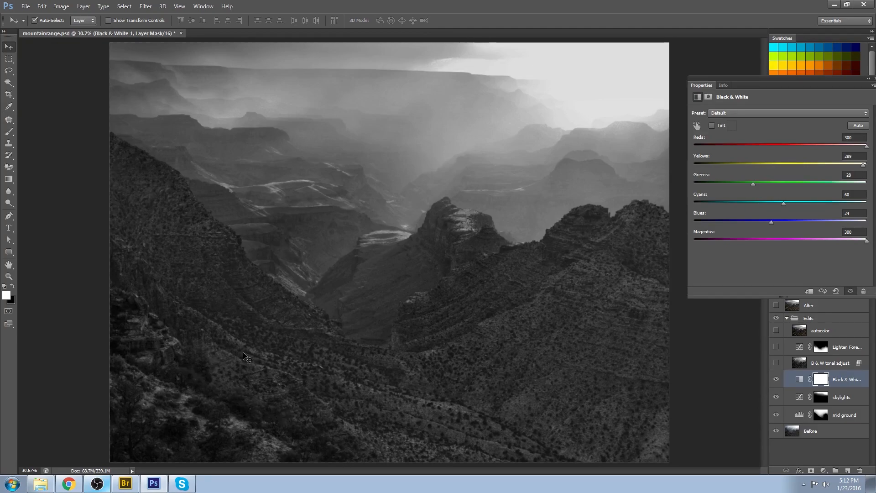
{"action": "mouse_move", "coordinate": [218, 335]}
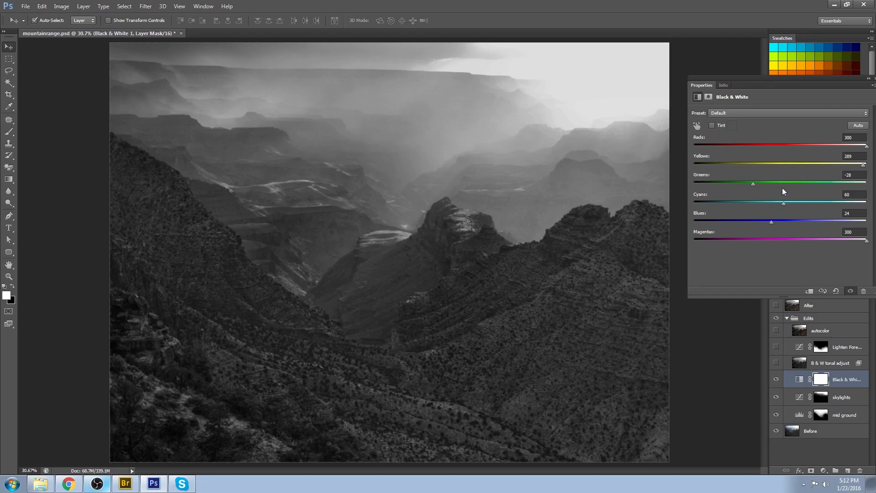
{"action": "left_click_drag", "start_coordinate": [862, 165], "coordinate": [845, 165]}
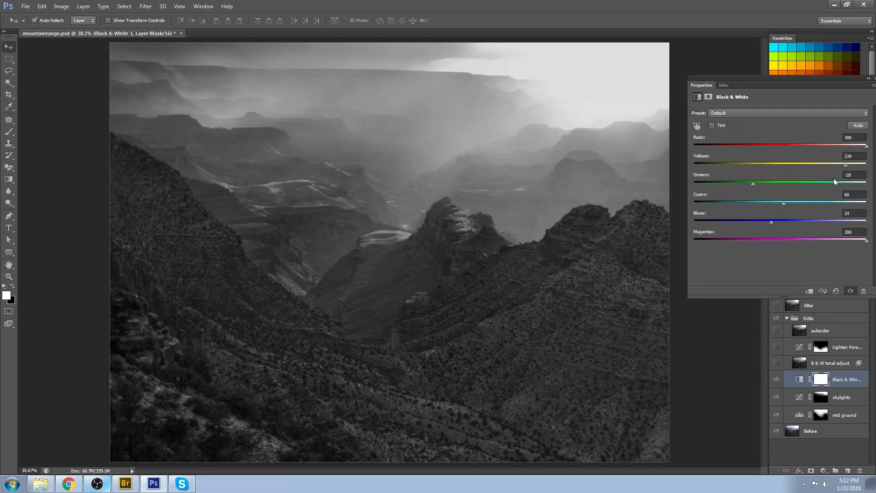
{"action": "left_click_drag", "start_coordinate": [845, 164], "coordinate": [866, 165]}
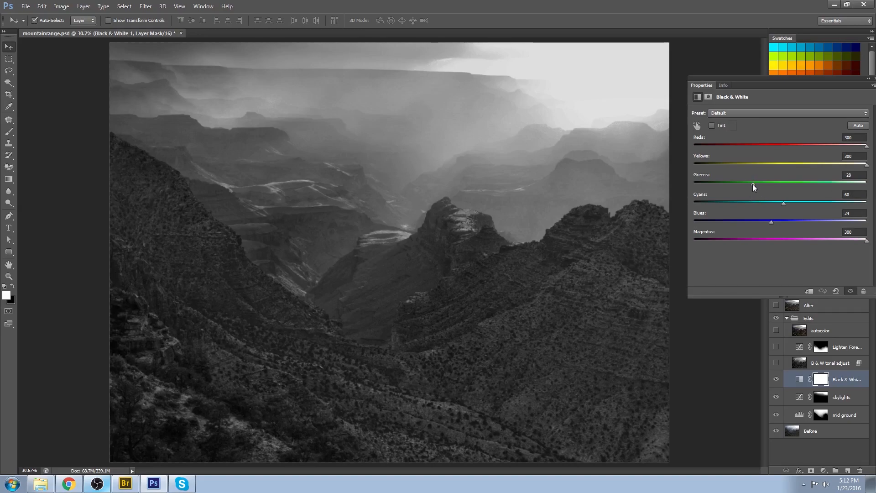
Test the Greens slider down to darkest, restore it, then hide the Black & White layer
{"action": "left_click_drag", "start_coordinate": [753, 182], "coordinate": [708, 183]}
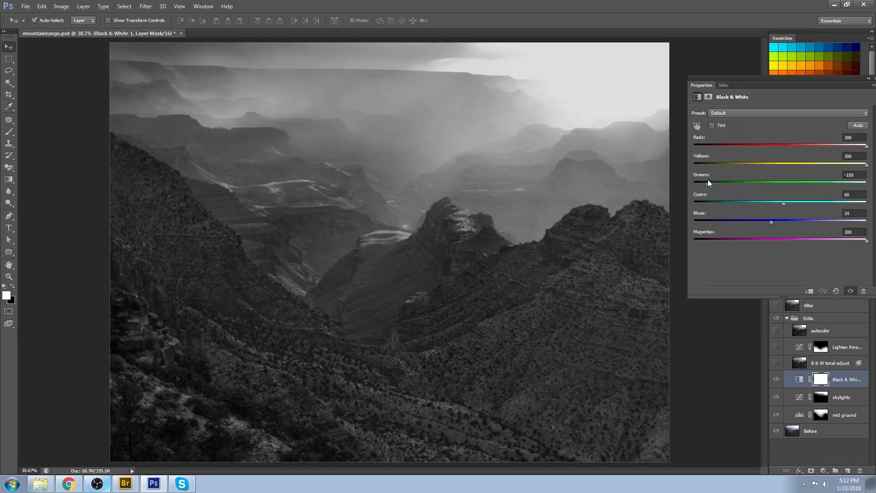
{"action": "left_click_drag", "start_coordinate": [710, 182], "coordinate": [695, 182]}
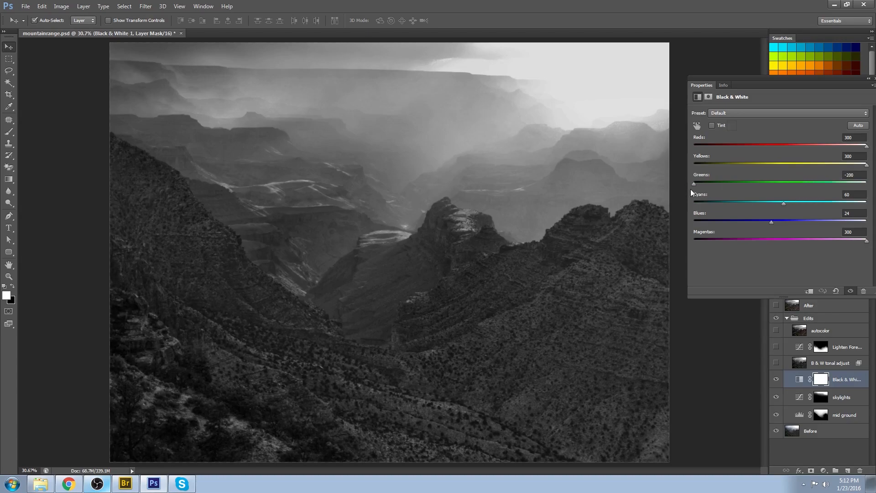
{"action": "left_click_drag", "start_coordinate": [693, 184], "coordinate": [752, 183]}
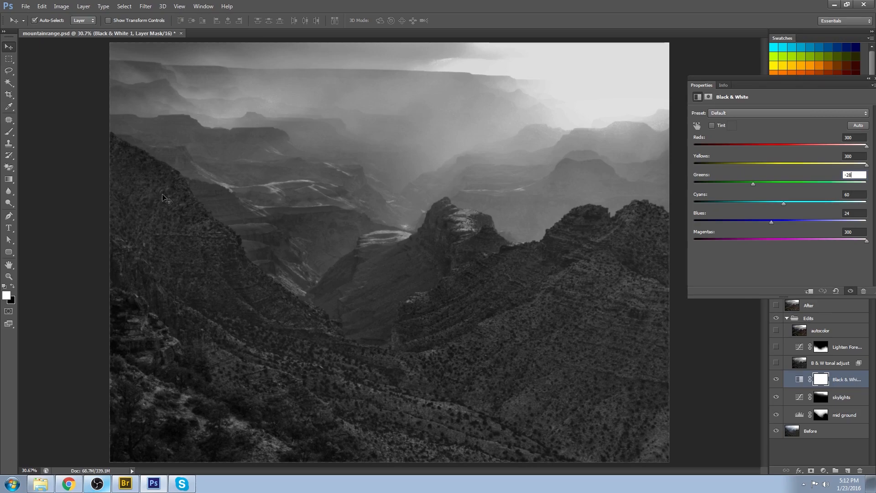
{"action": "mouse_move", "coordinate": [847, 83]}
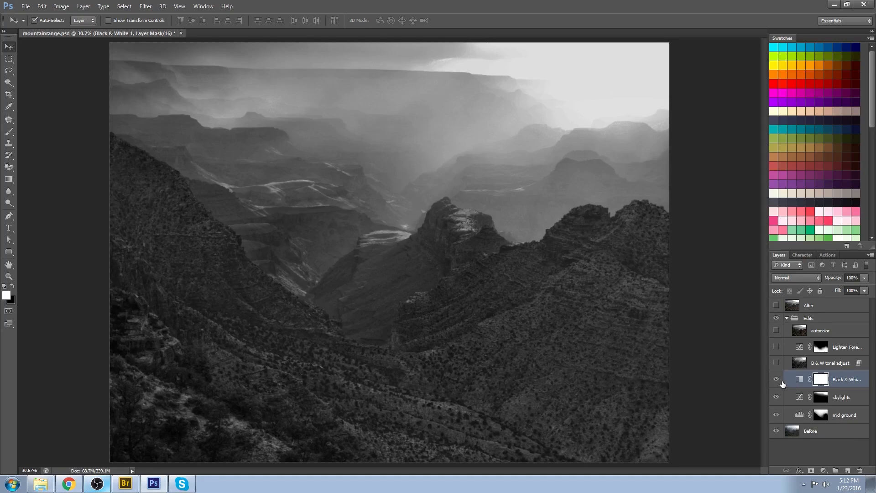
{"action": "left_click", "coordinate": [776, 379]}
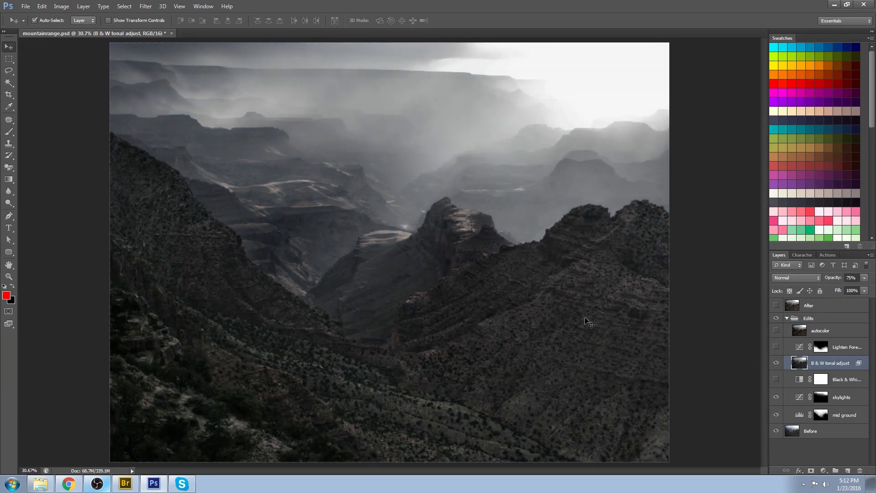
{"action": "mouse_move", "coordinate": [513, 226]}
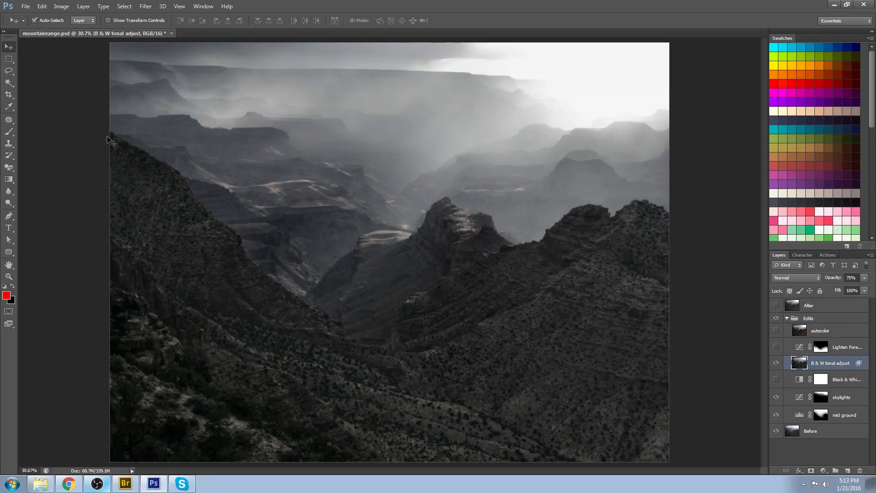
{"action": "mouse_move", "coordinate": [683, 430]}
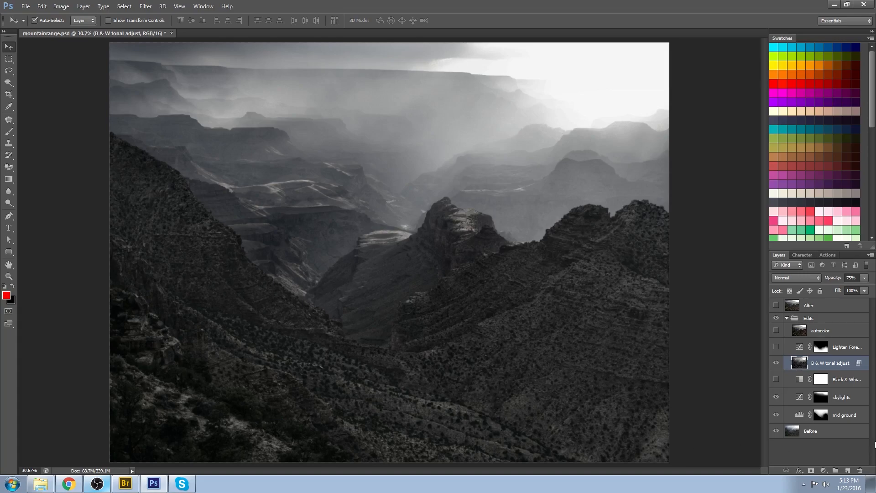
{"action": "mouse_move", "coordinate": [828, 431]}
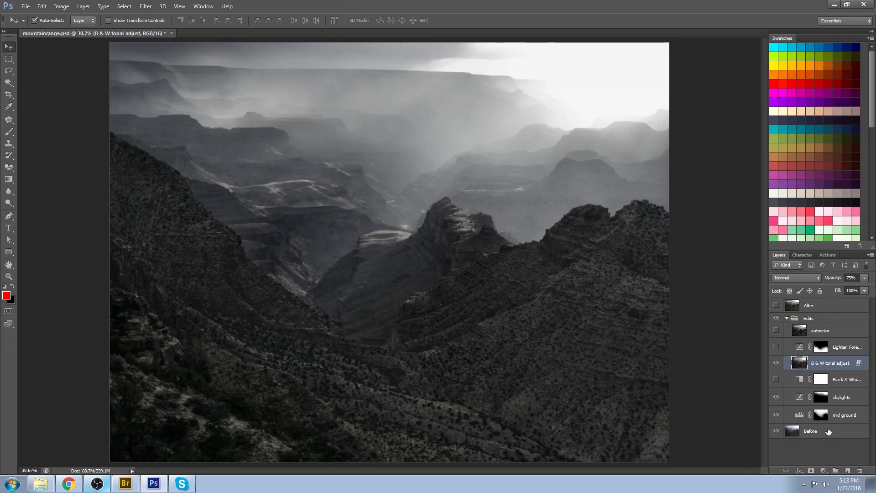
Set the B & W tonal adjust layer's blend mode to Luminosity
{"action": "left_click", "coordinate": [793, 277]}
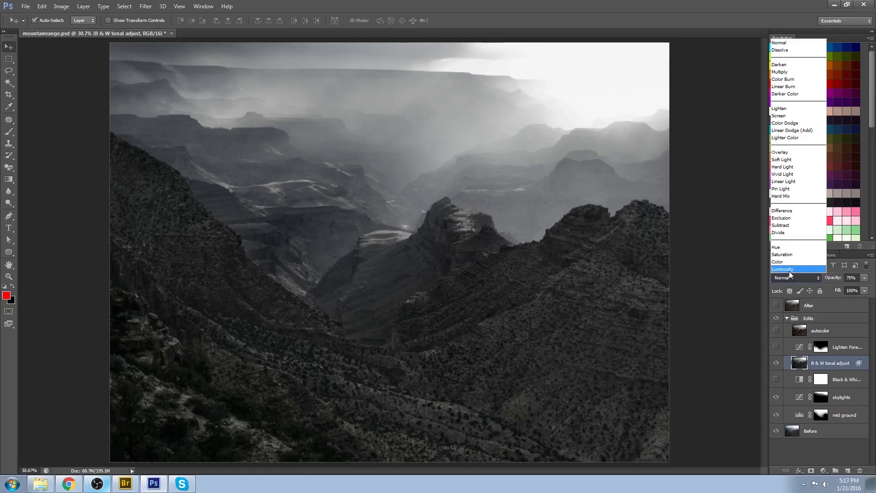
{"action": "mouse_move", "coordinate": [790, 273]}
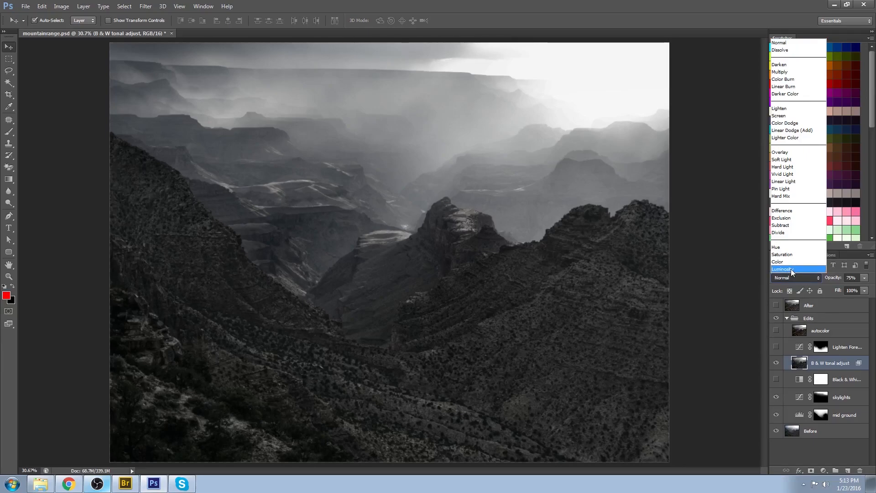
{"action": "left_click", "coordinate": [781, 268]}
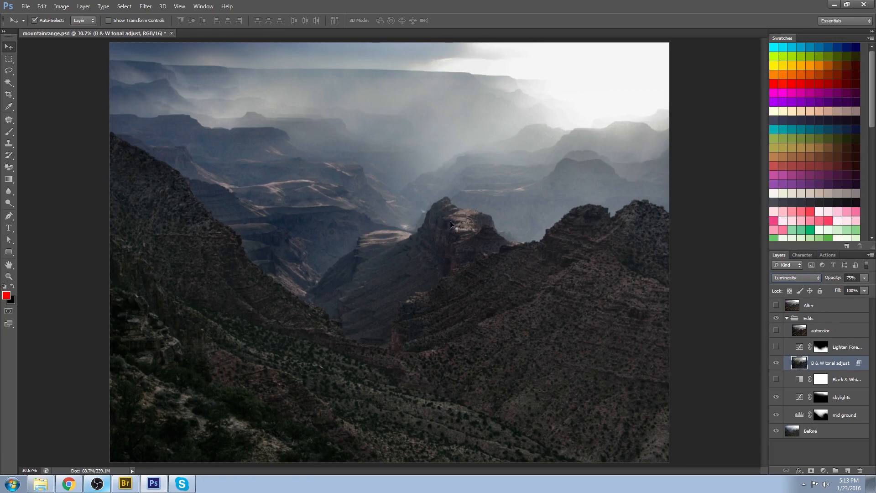
{"action": "mouse_move", "coordinate": [488, 374]}
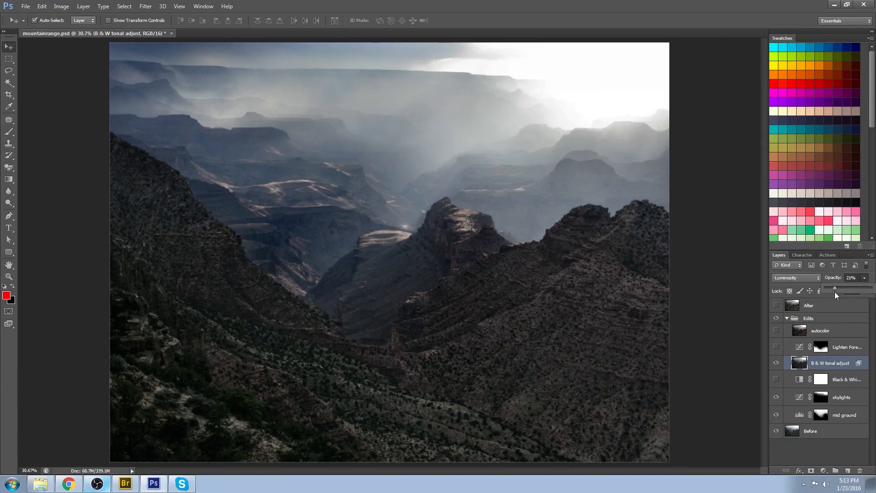
Adjust the B & W tonal adjust layer's opacity, settling it at 75%
{"action": "left_click_drag", "start_coordinate": [837, 289], "coordinate": [831, 289]}
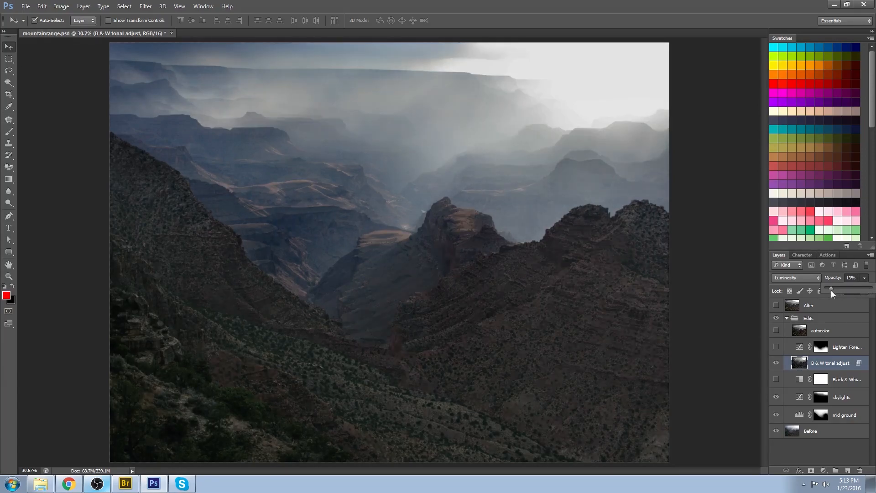
{"action": "left_click_drag", "start_coordinate": [832, 288], "coordinate": [851, 288]}
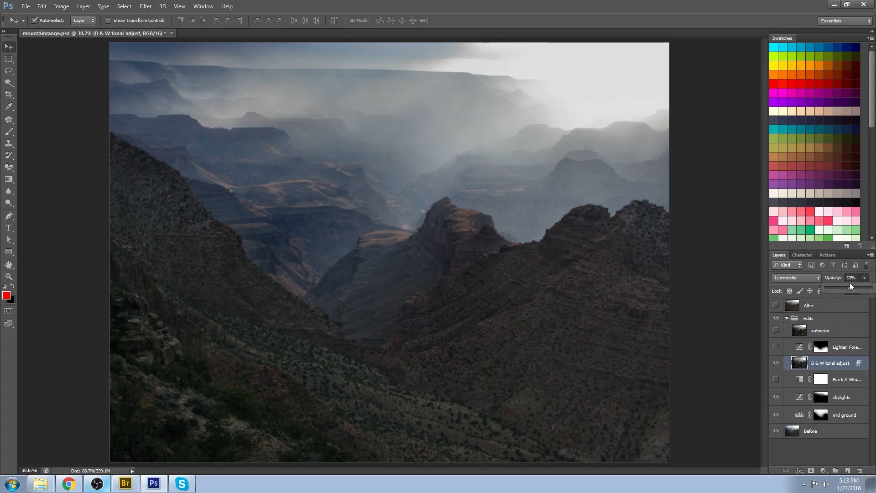
{"action": "left_click_drag", "start_coordinate": [843, 287], "coordinate": [858, 286]}
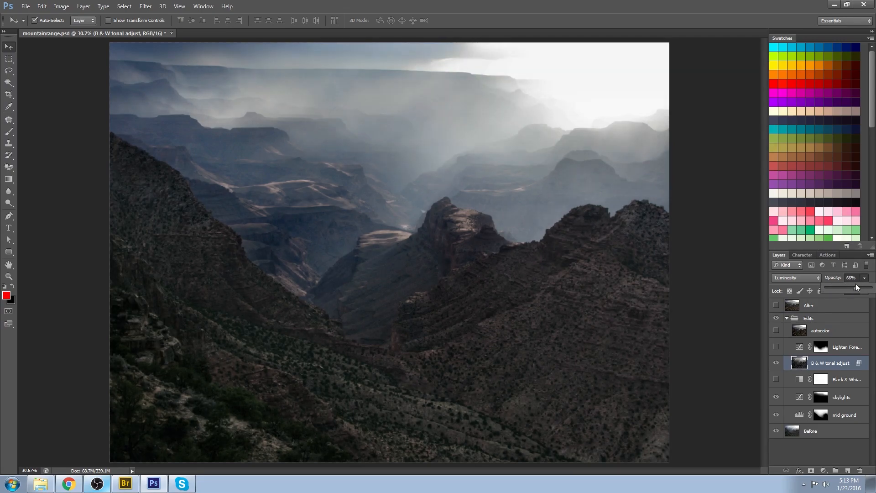
{"action": "left_click_drag", "start_coordinate": [837, 290], "coordinate": [858, 291]}
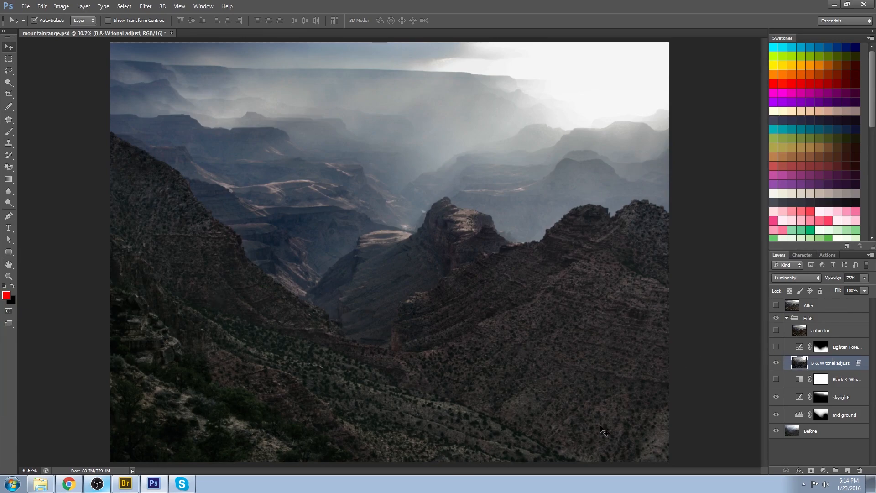
{"action": "mouse_move", "coordinate": [267, 325]}
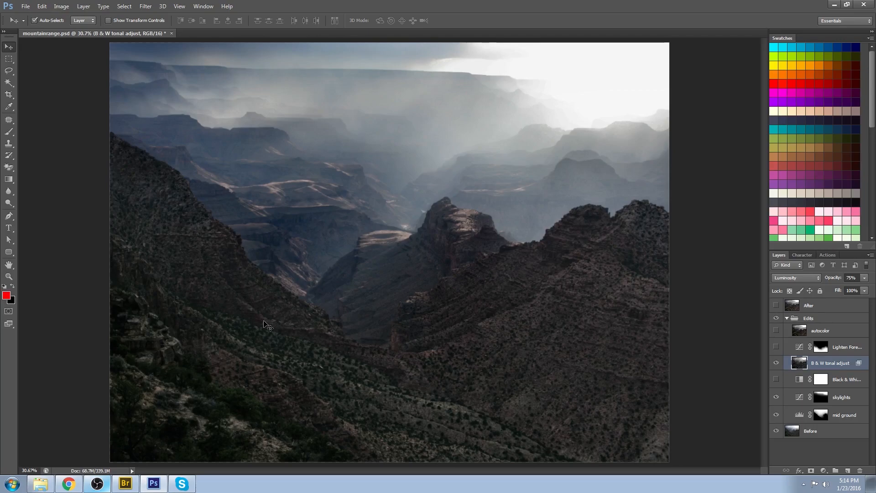
{"action": "mouse_move", "coordinate": [348, 327]}
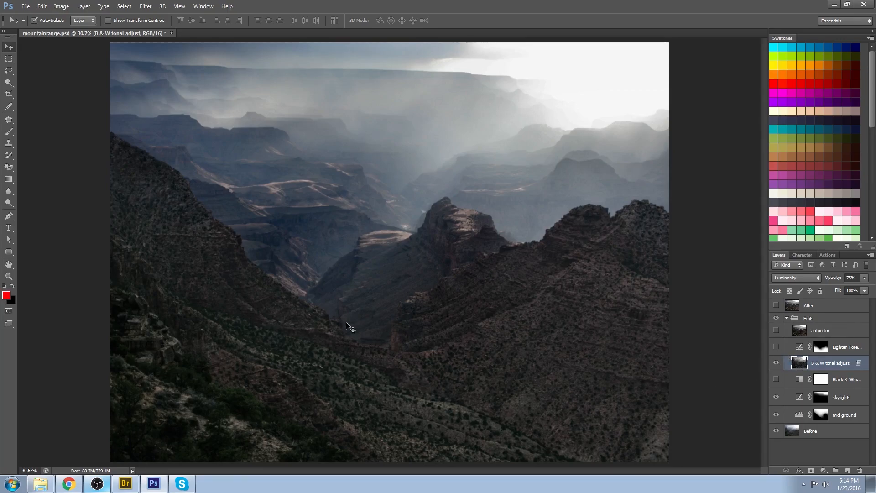
{"action": "mouse_move", "coordinate": [176, 183]}
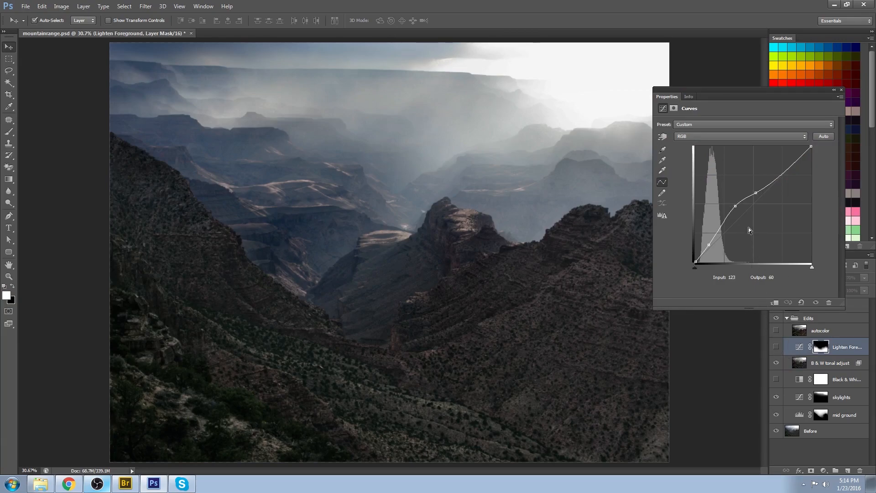
Nudge the Lighten Foreground curve's midtone points to brighten the foreground, then finish the edit
{"action": "left_click_drag", "start_coordinate": [755, 191], "coordinate": [761, 191]}
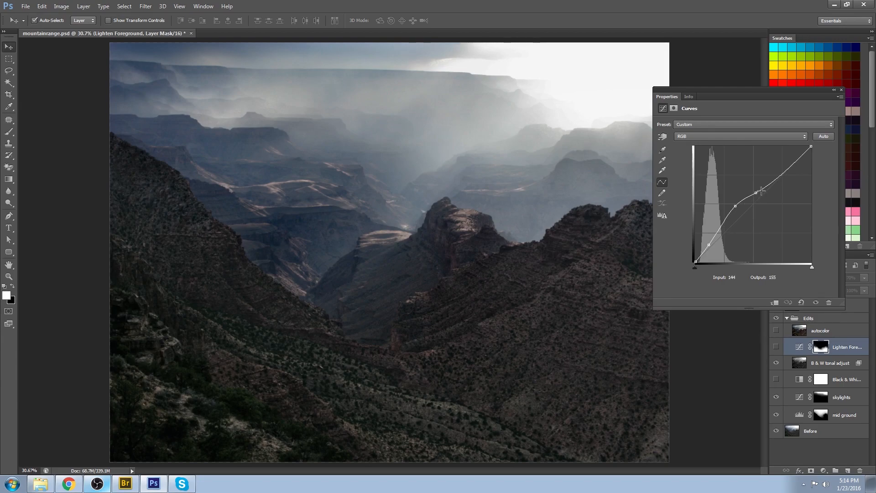
{"action": "left_click_drag", "start_coordinate": [761, 191], "coordinate": [740, 200]}
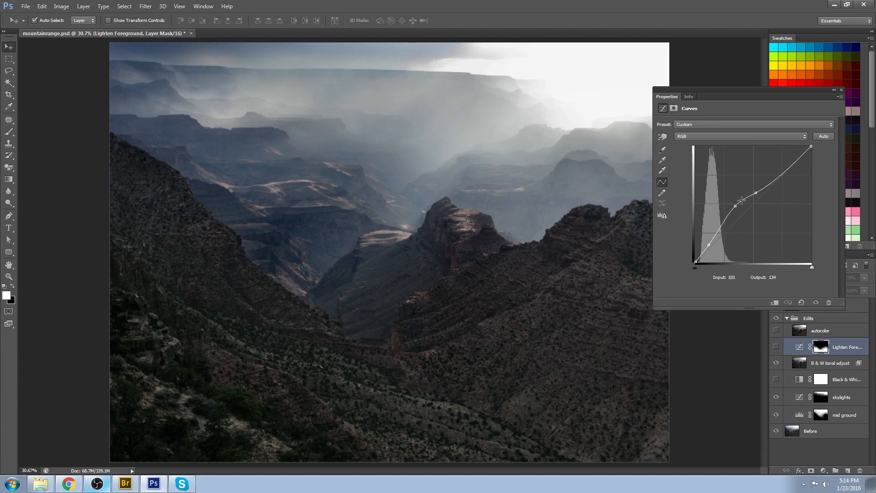
{"action": "left_click_drag", "start_coordinate": [741, 199], "coordinate": [725, 214]}
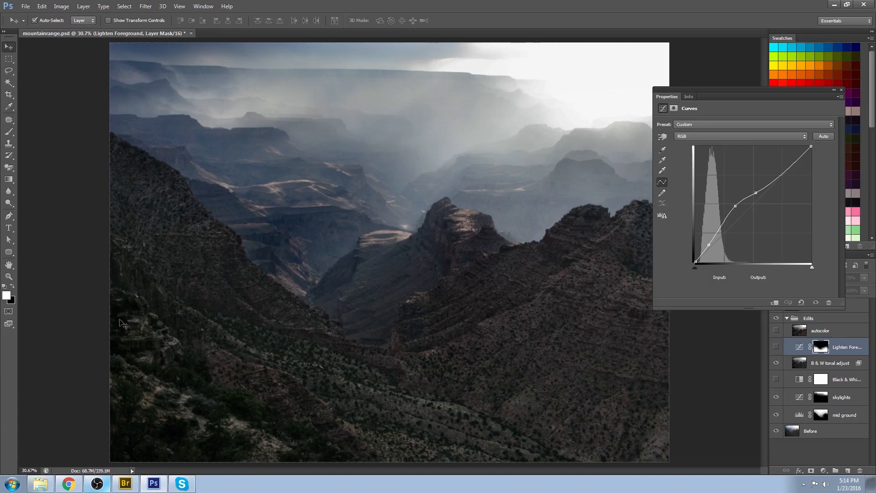
{"action": "mouse_move", "coordinate": [247, 317]}
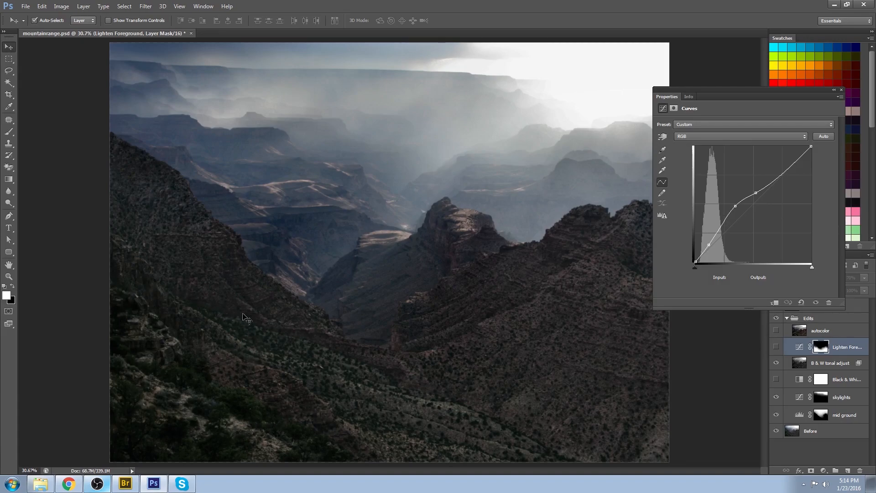
{"action": "left_click", "coordinate": [830, 362]}
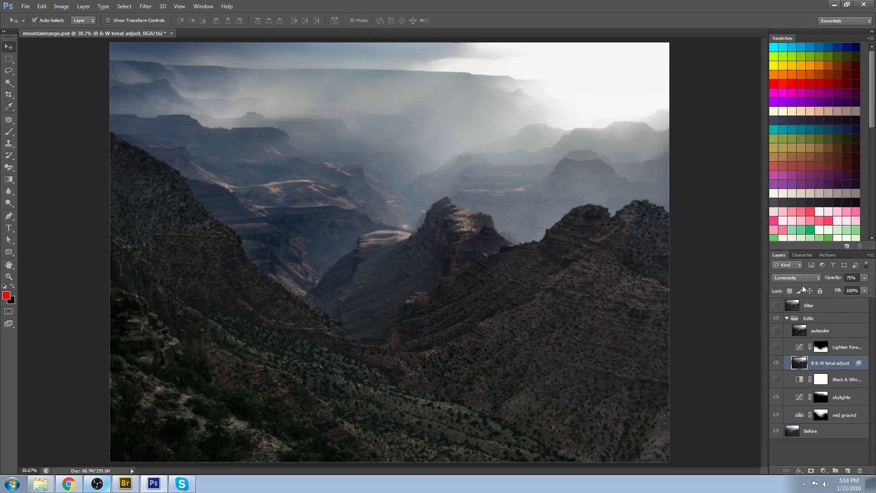
{"action": "mouse_move", "coordinate": [775, 347]}
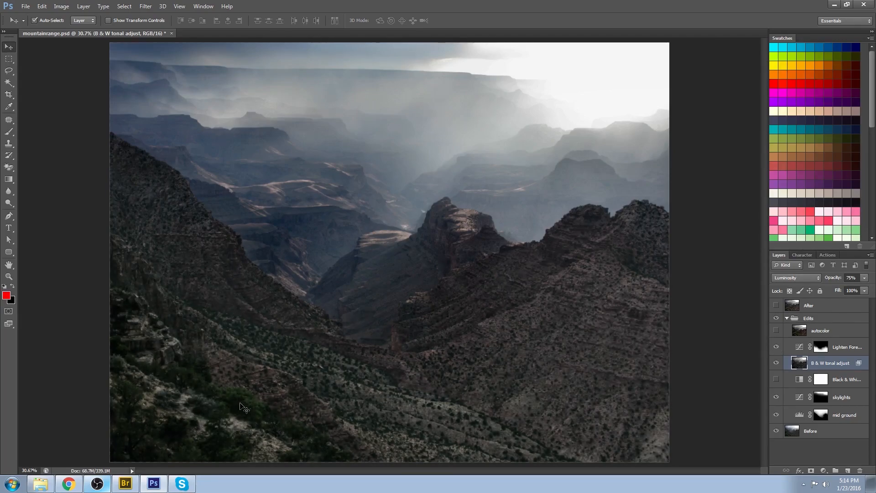
{"action": "mouse_move", "coordinate": [245, 443]}
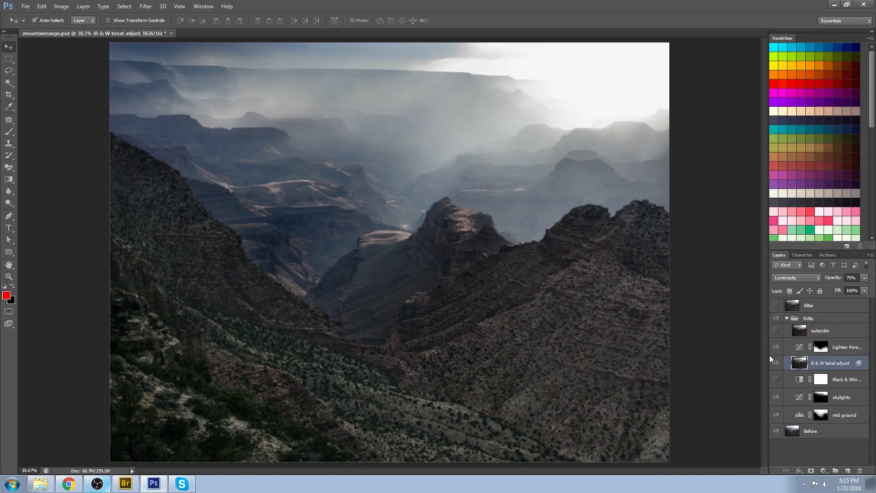
{"action": "mouse_move", "coordinate": [690, 384]}
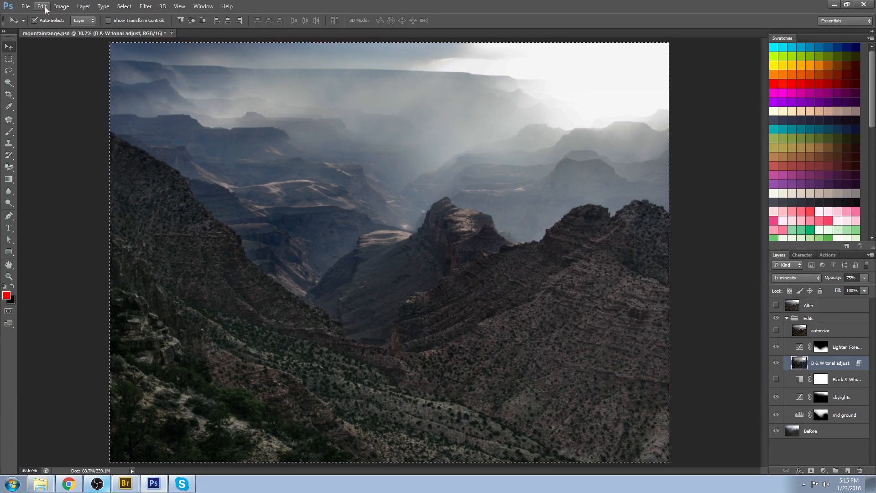
Copy Merged the visible image and paste it as Layer 1 above Lighten Foreground
{"action": "left_click", "coordinate": [41, 7]}
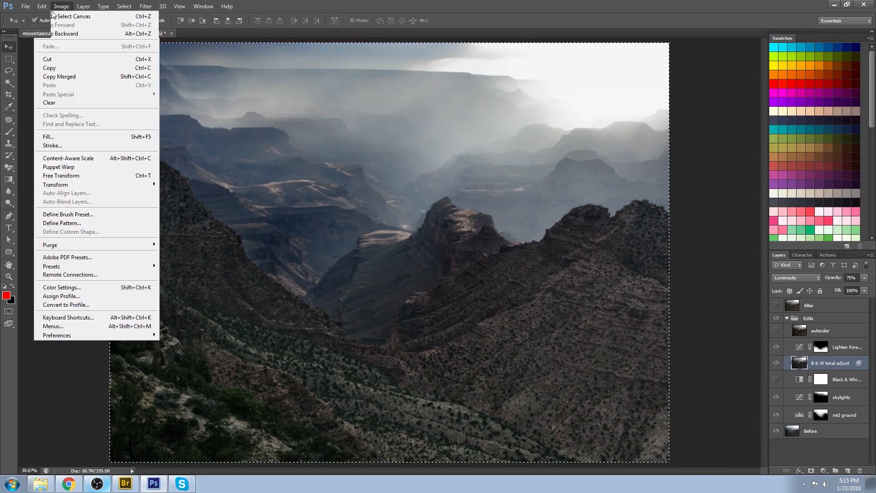
{"action": "left_click", "coordinate": [41, 6]}
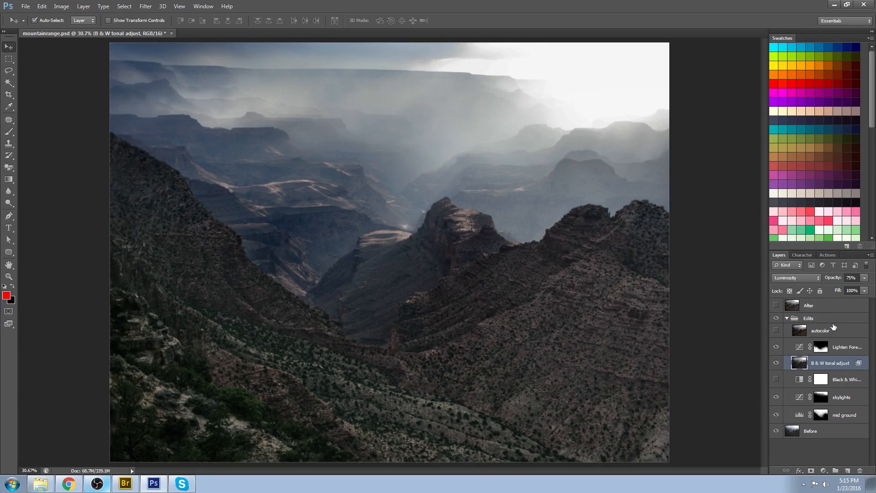
{"action": "left_click", "coordinate": [847, 471]}
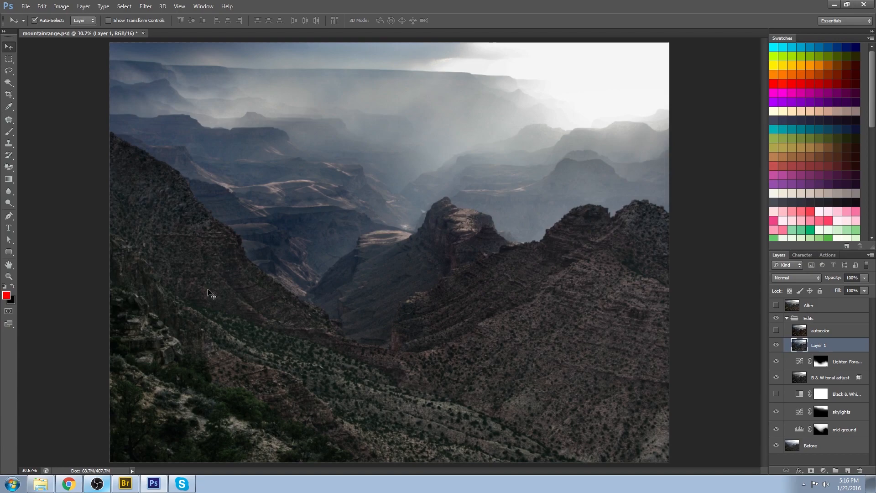
{"action": "mouse_move", "coordinate": [282, 328]}
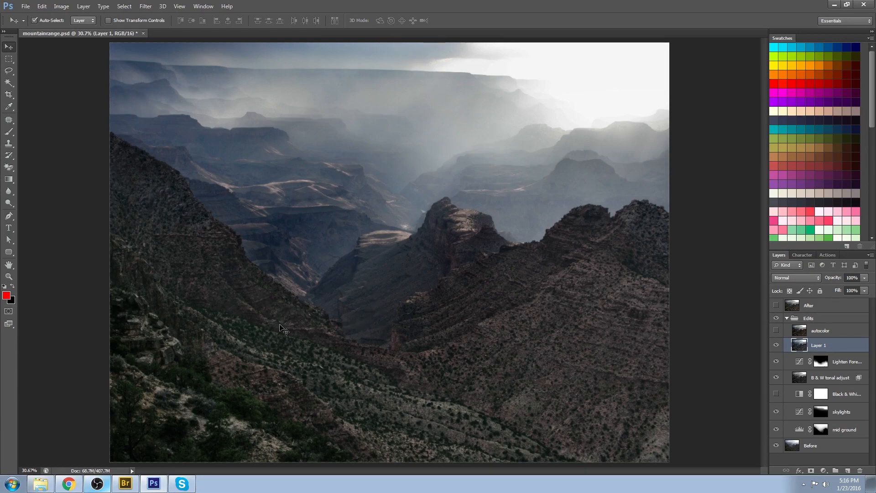
{"action": "mouse_move", "coordinate": [270, 312]}
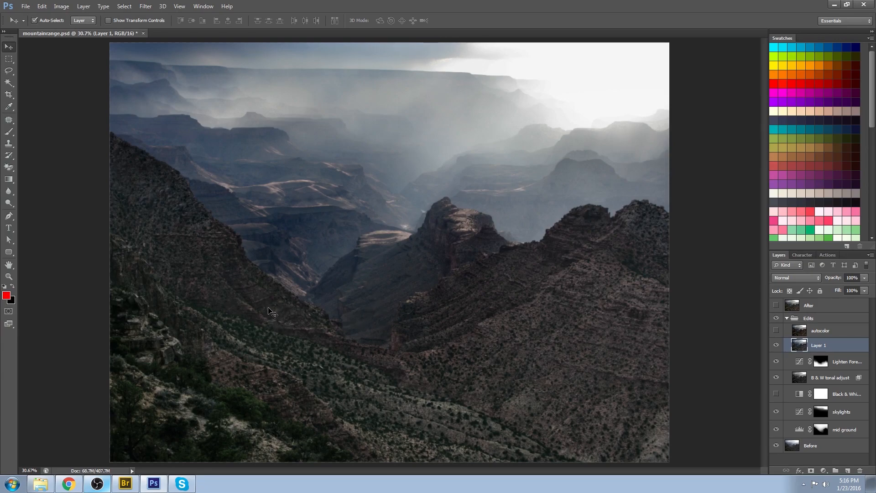
{"action": "mouse_move", "coordinate": [262, 313]}
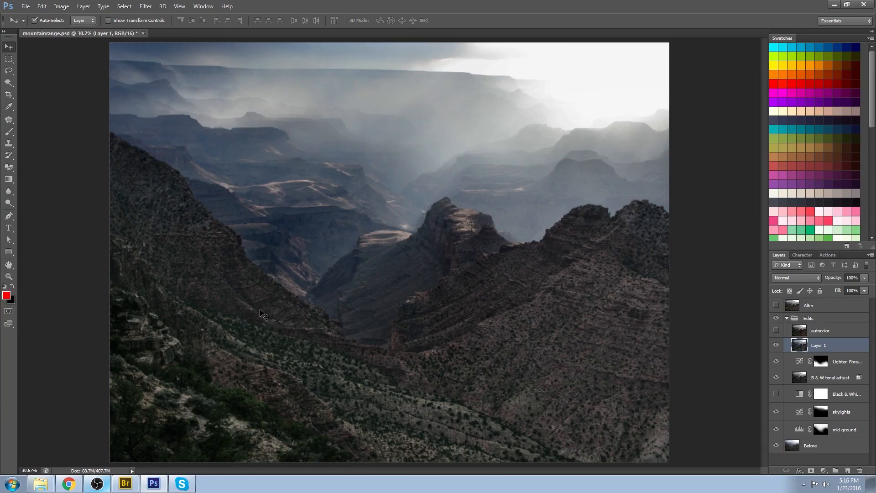
{"action": "mouse_move", "coordinate": [260, 317]}
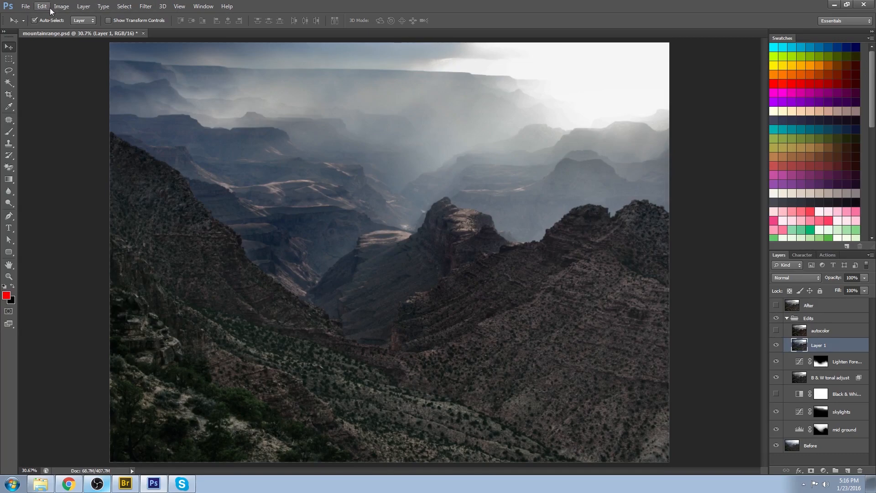
Hide and delete the temporary Layer 1
{"action": "left_click", "coordinate": [61, 6]}
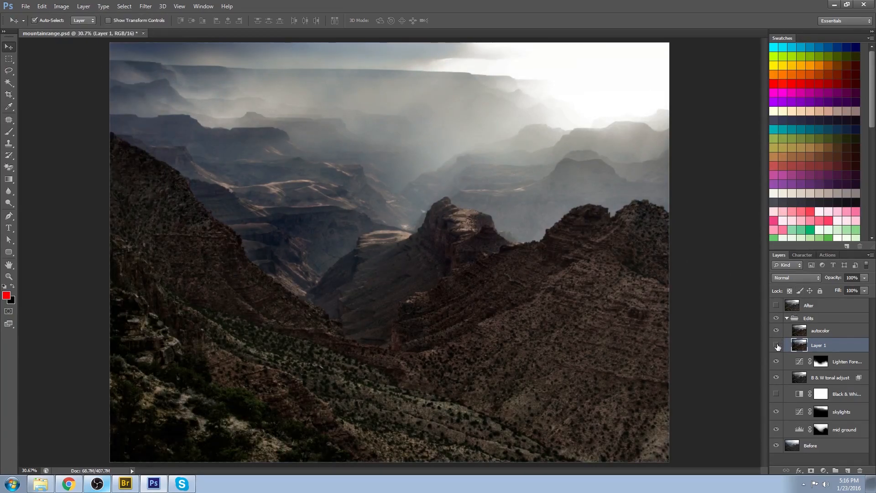
{"action": "left_click", "coordinate": [776, 331]}
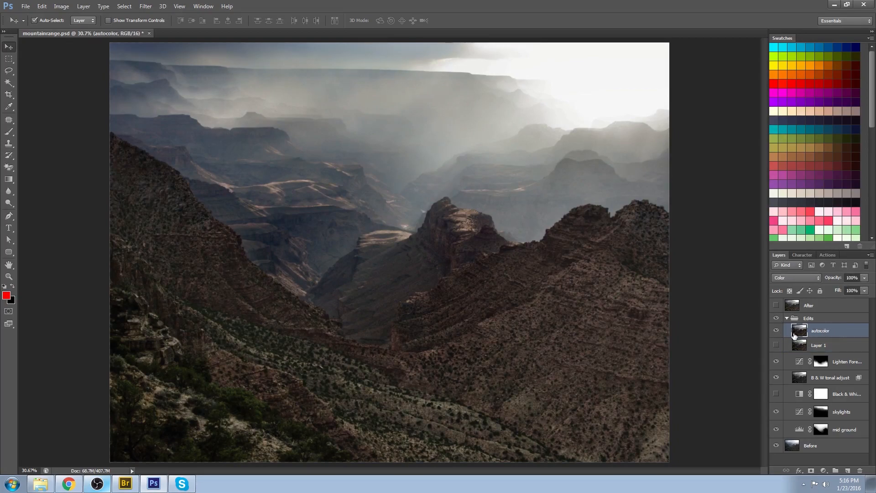
{"action": "left_click", "coordinate": [819, 345]}
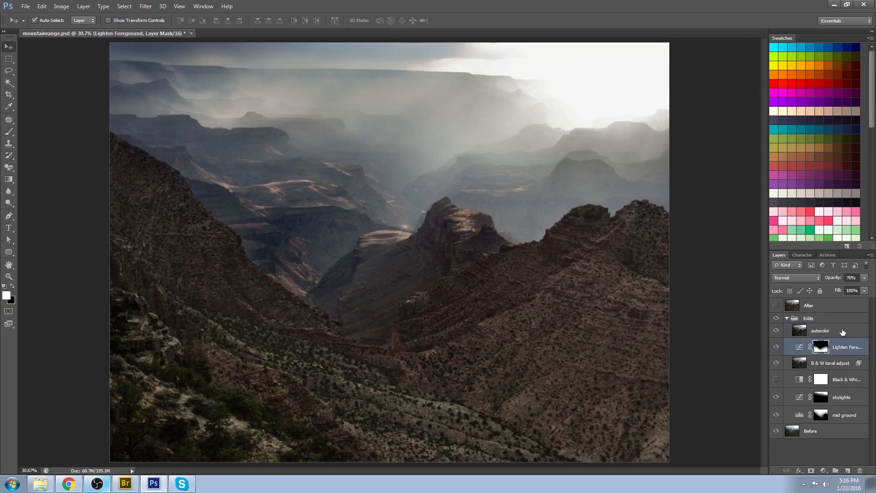
Select the Color-mode autocolor layer and toggle it to compare the added warmth
{"action": "left_click", "coordinate": [821, 331]}
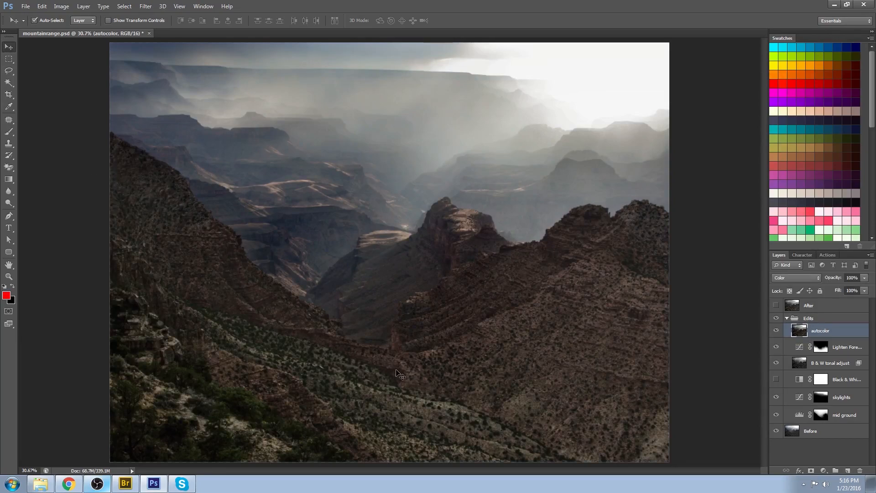
{"action": "mouse_move", "coordinate": [387, 167]}
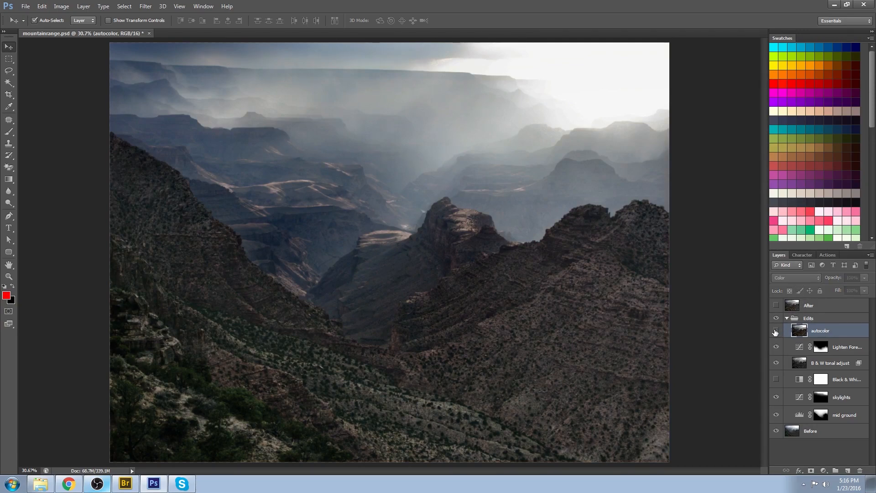
{"action": "left_click", "coordinate": [776, 330]}
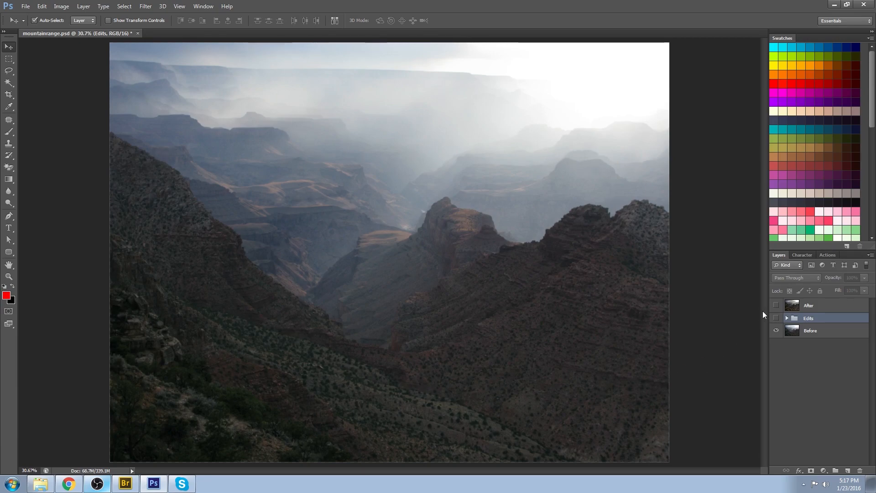
Collapse the Edits group and toggle it between the foggy original and finished edit, ending on After
{"action": "left_click", "coordinate": [776, 305]}
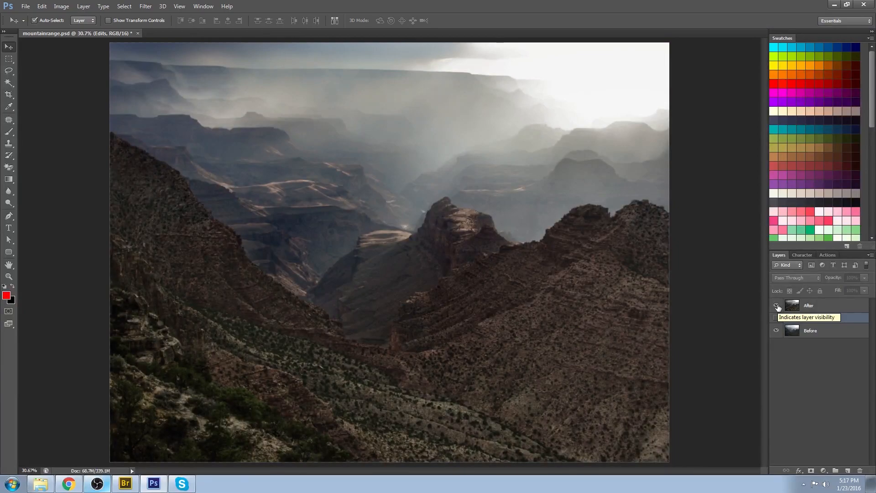
{"action": "left_click", "coordinate": [776, 305]}
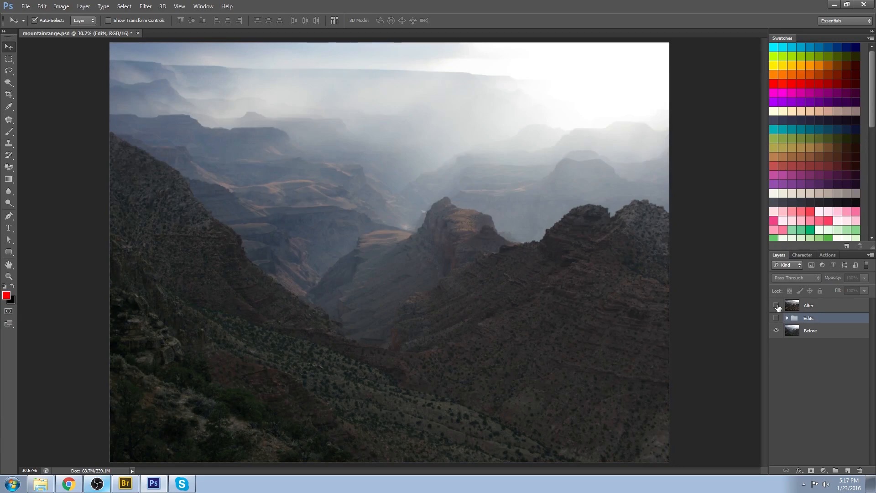
{"action": "left_click", "coordinate": [776, 318]}
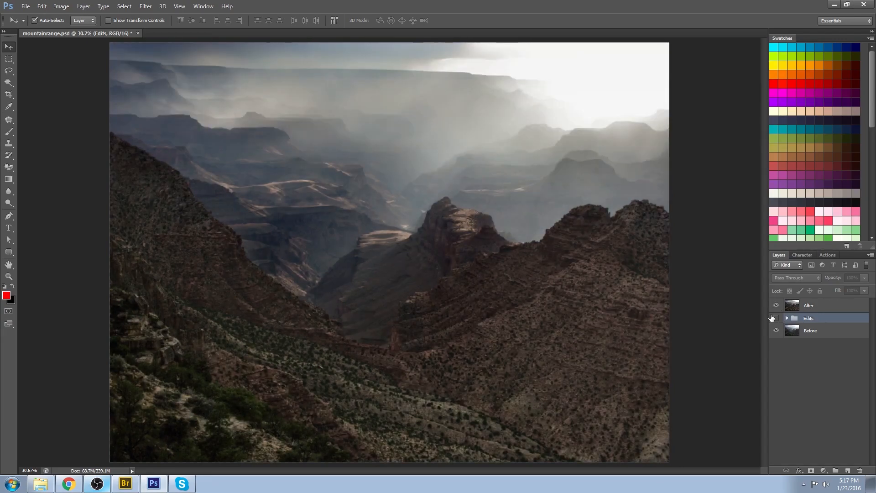
{"action": "mouse_move", "coordinate": [775, 318]}
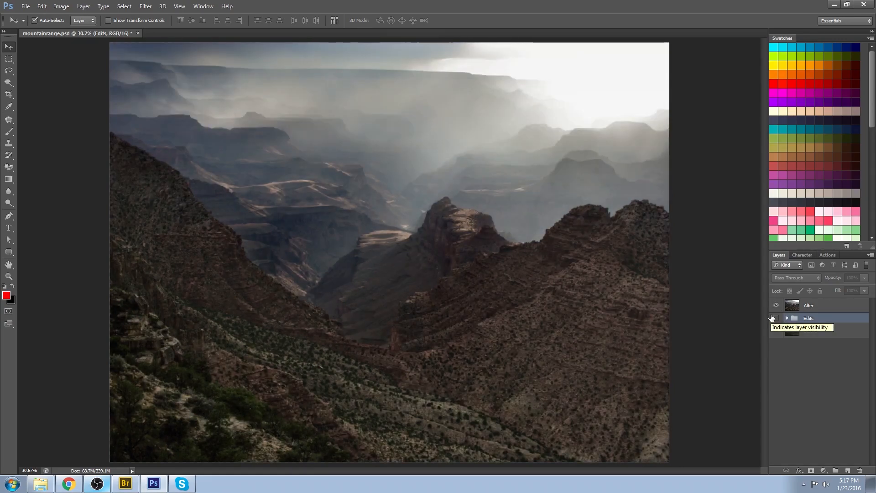
{"action": "left_click", "coordinate": [776, 318]}
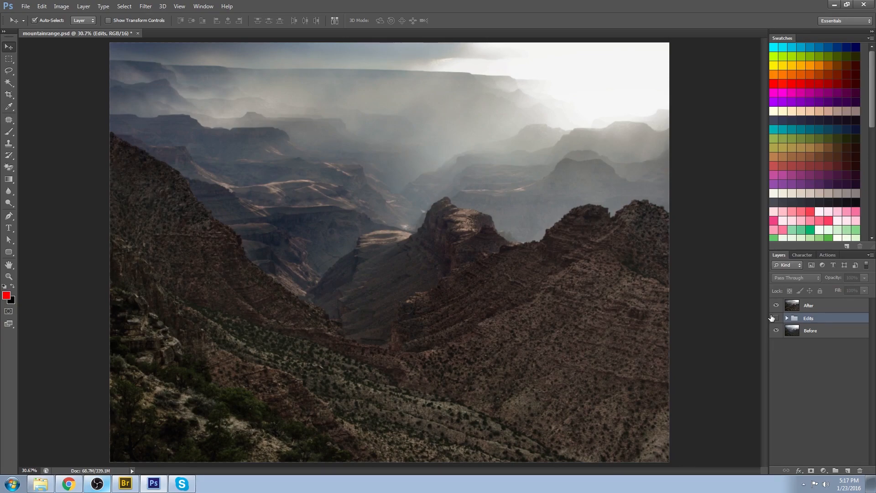
{"action": "left_click", "coordinate": [775, 318]}
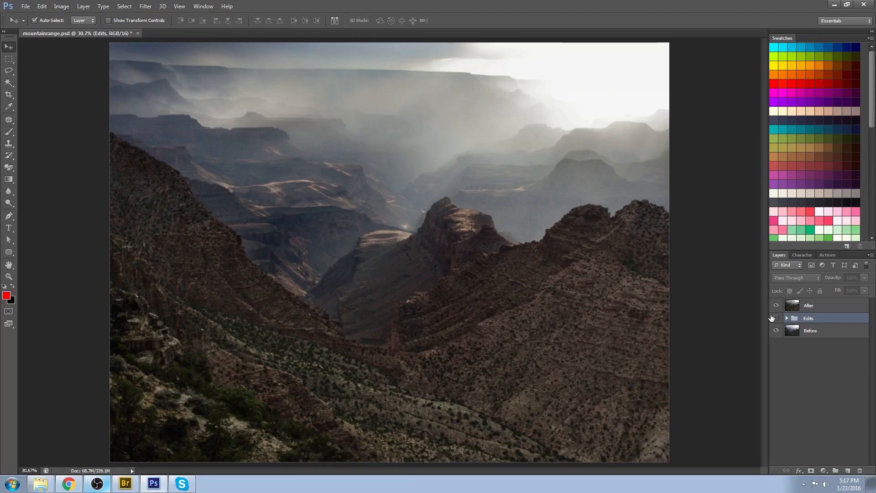